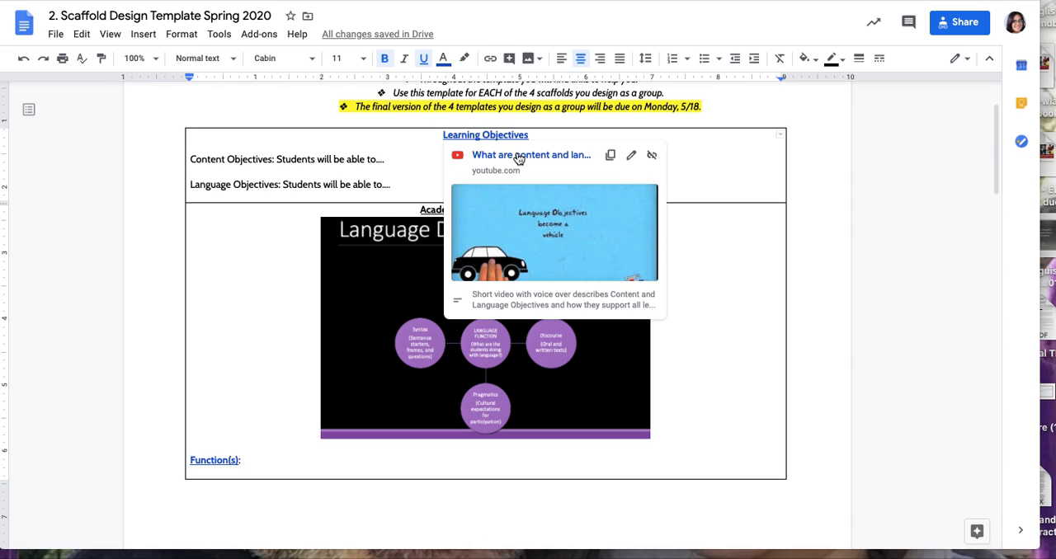
mouse_move(519, 160)
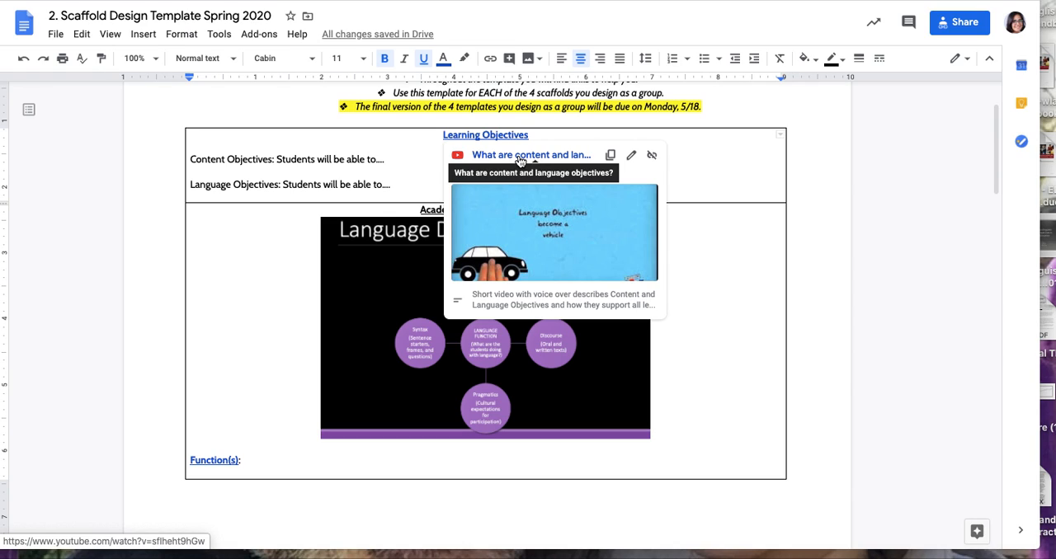
mouse_move(796, 223)
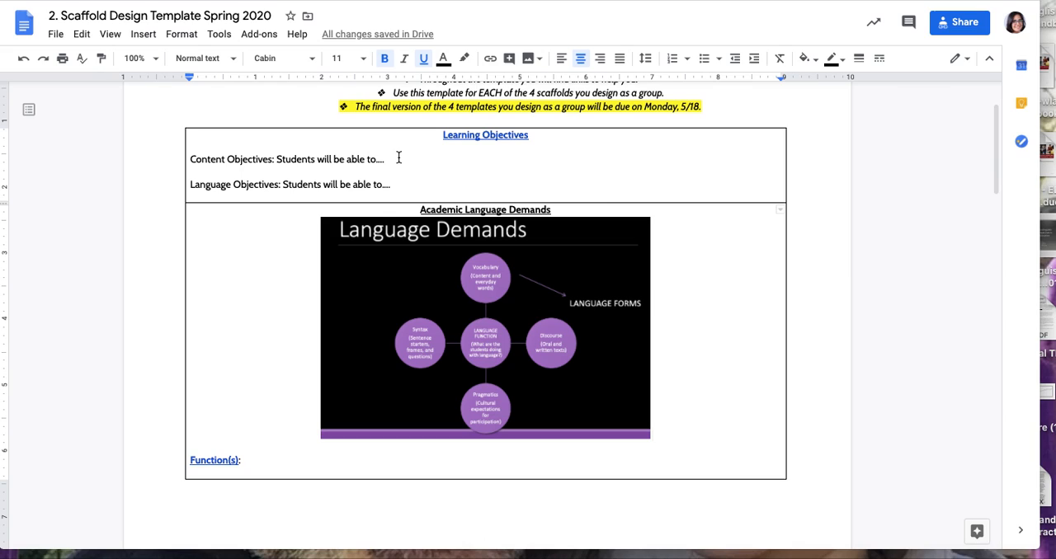
mouse_move(220, 447)
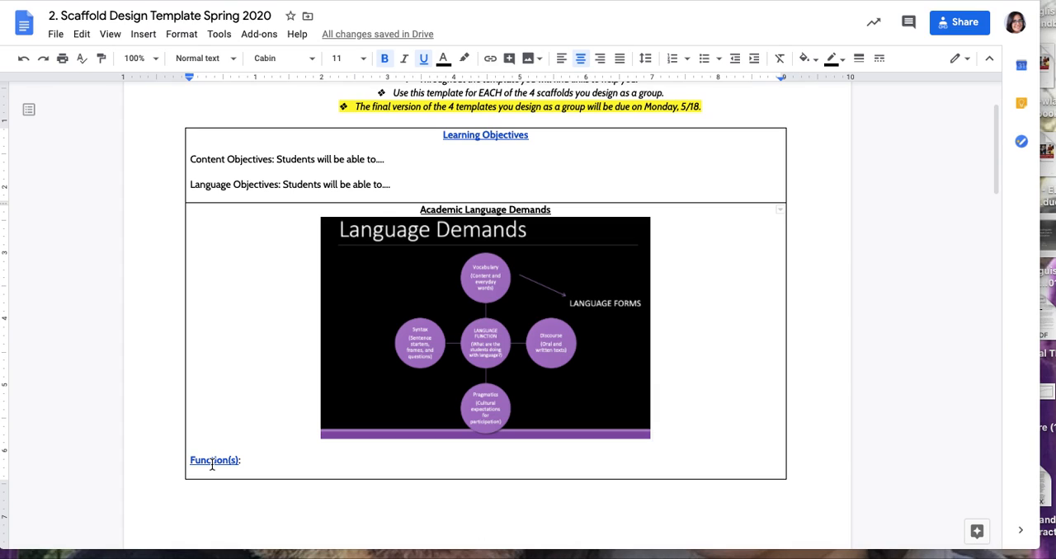
mouse_move(287, 339)
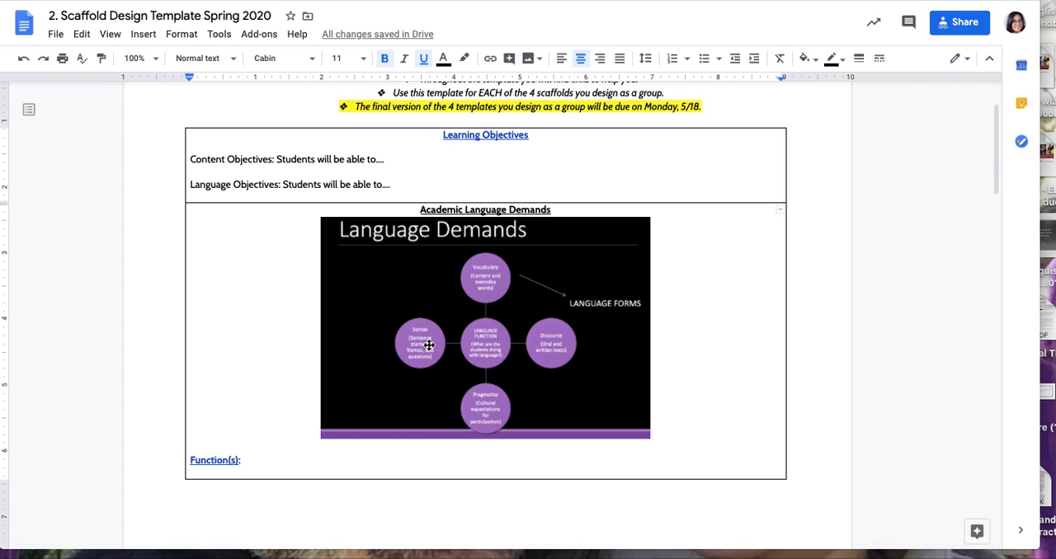
mouse_move(499, 407)
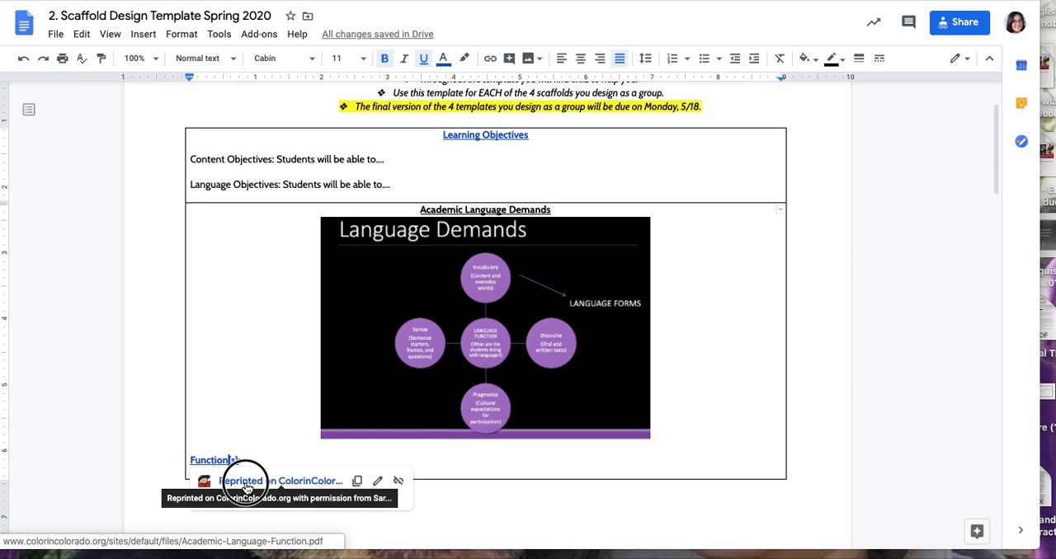
Step: Open the Academic Language Functions chart and scroll to the Order and Classify rows and back
click(243, 481)
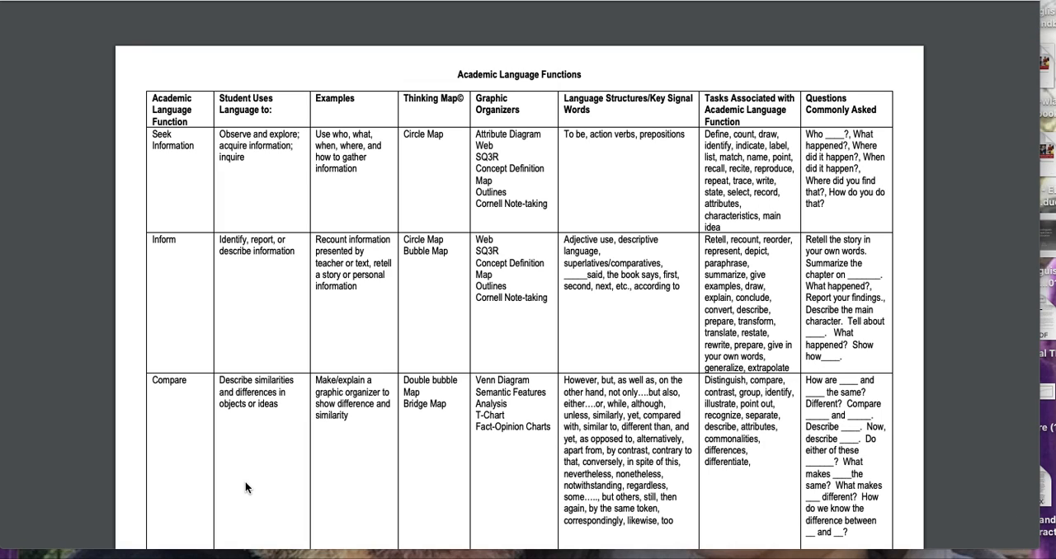
mouse_move(206, 372)
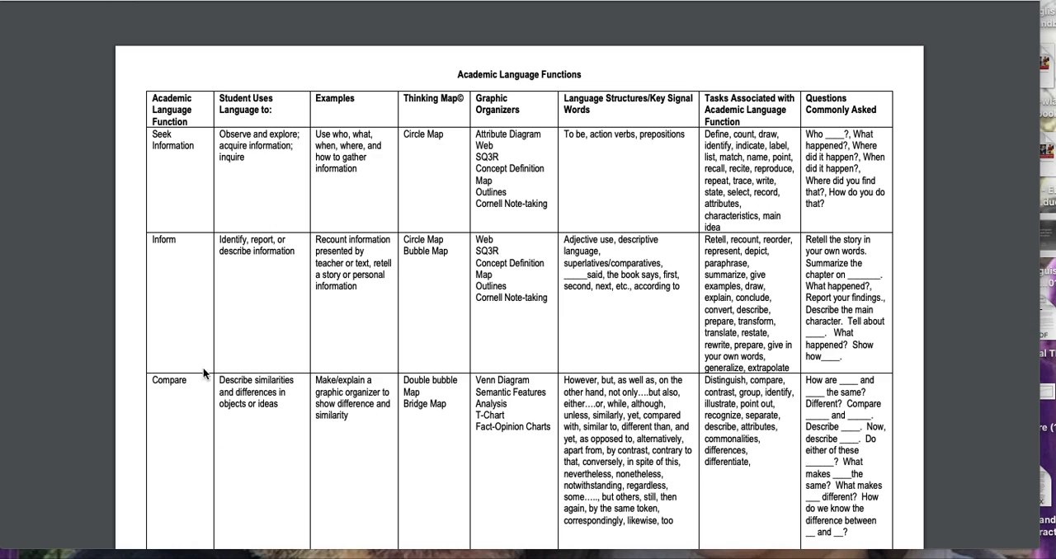
mouse_move(169, 376)
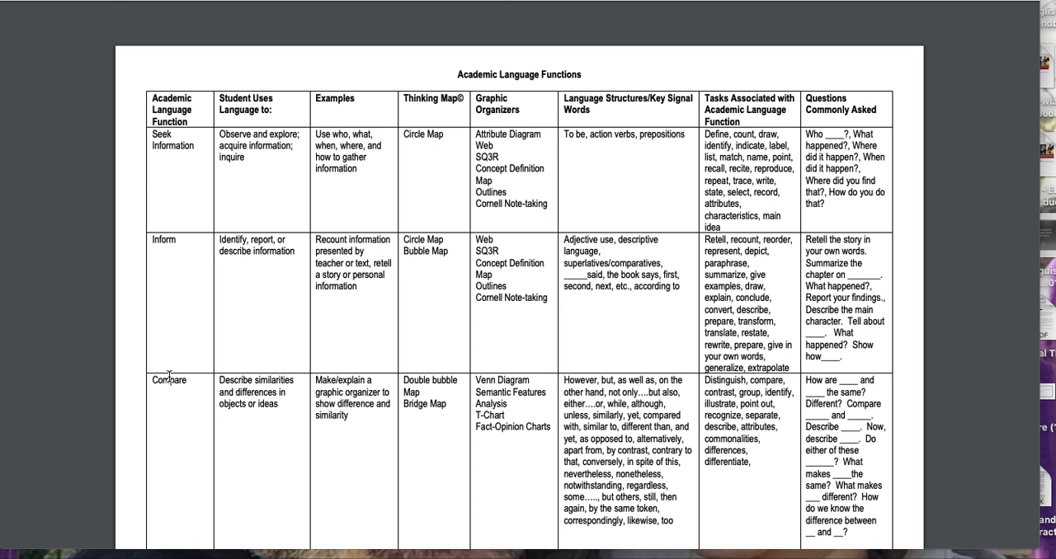
scroll(down, 3)
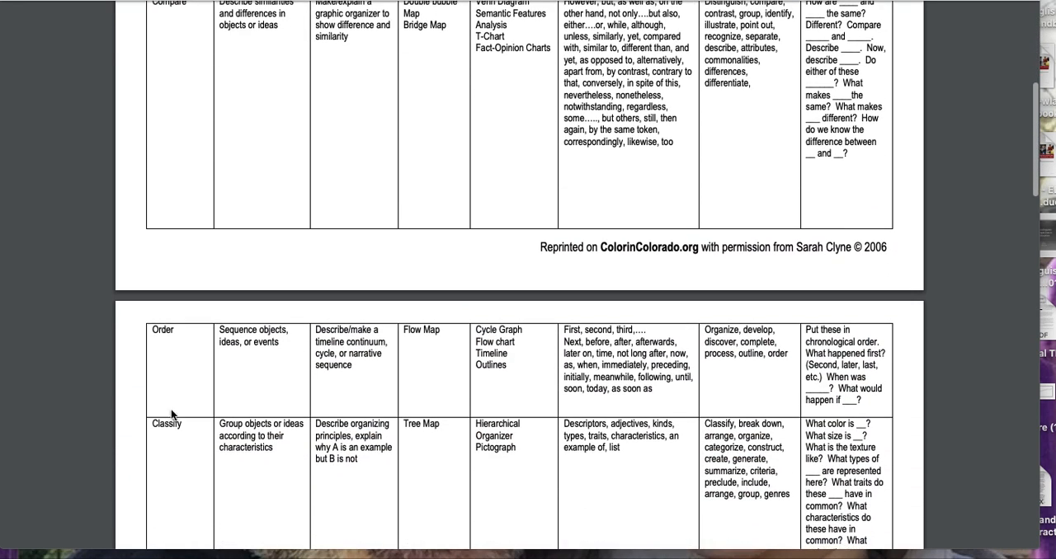
scroll(up, 3)
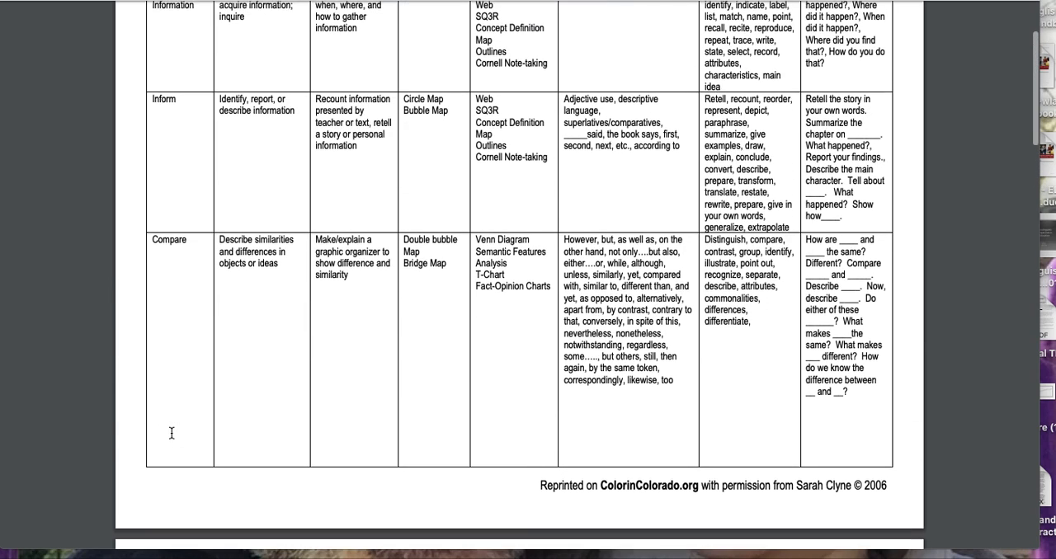
scroll(up, 3)
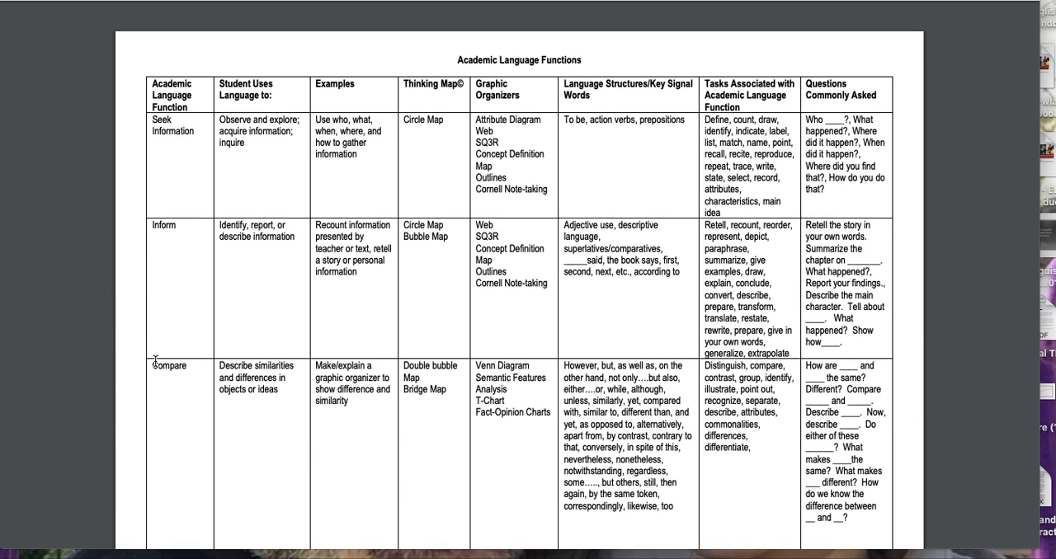
mouse_move(208, 396)
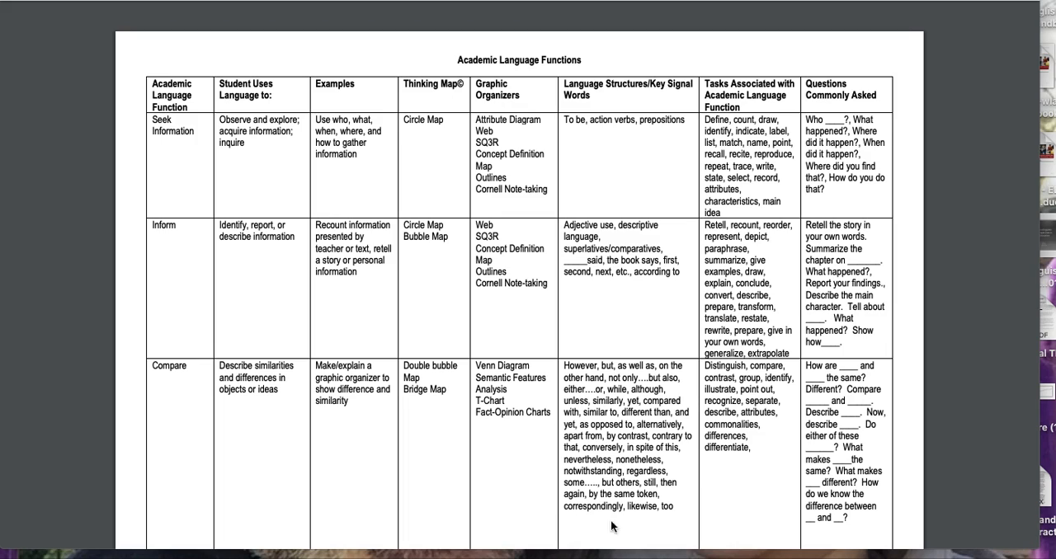
mouse_move(689, 447)
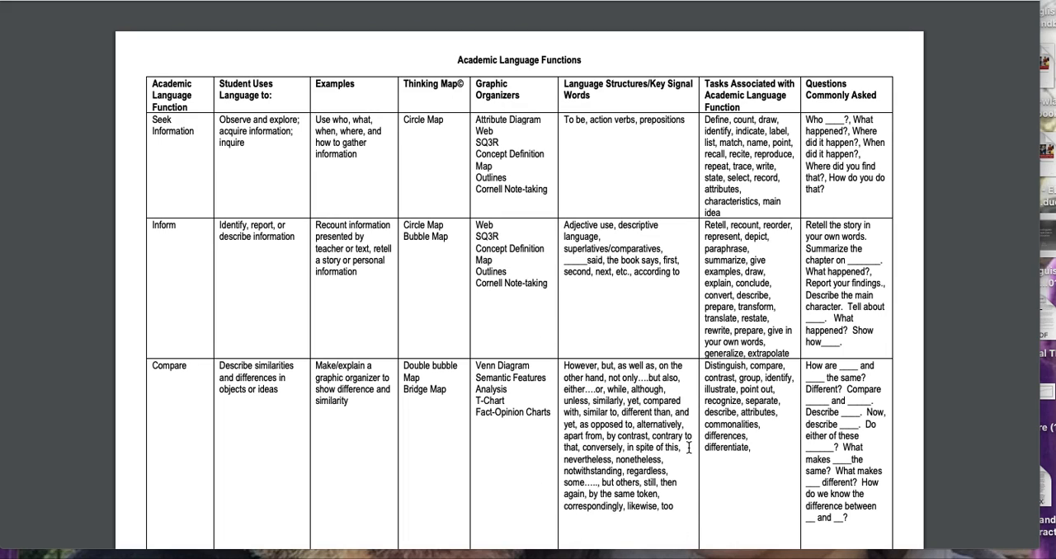
mouse_move(833, 478)
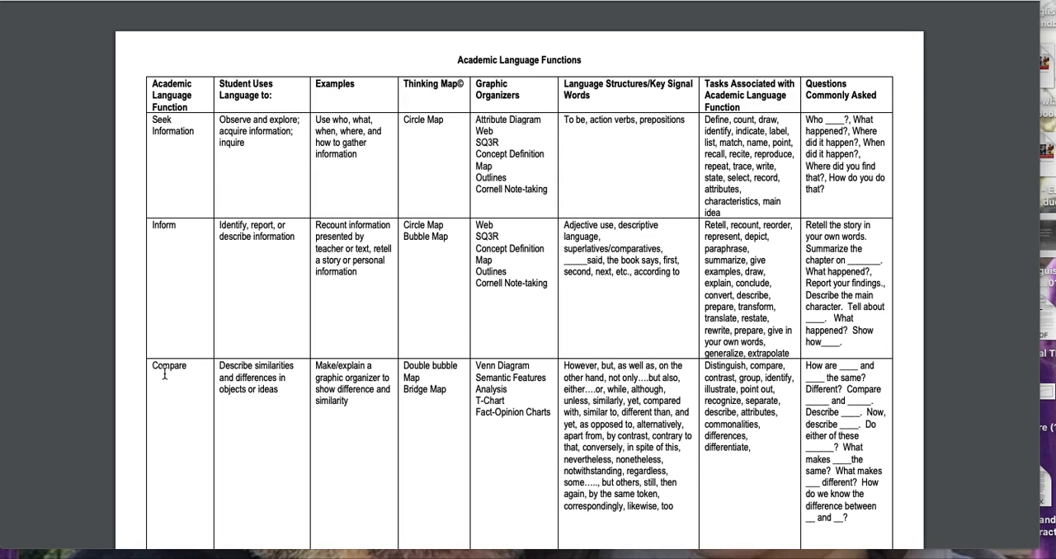
mouse_move(382, 416)
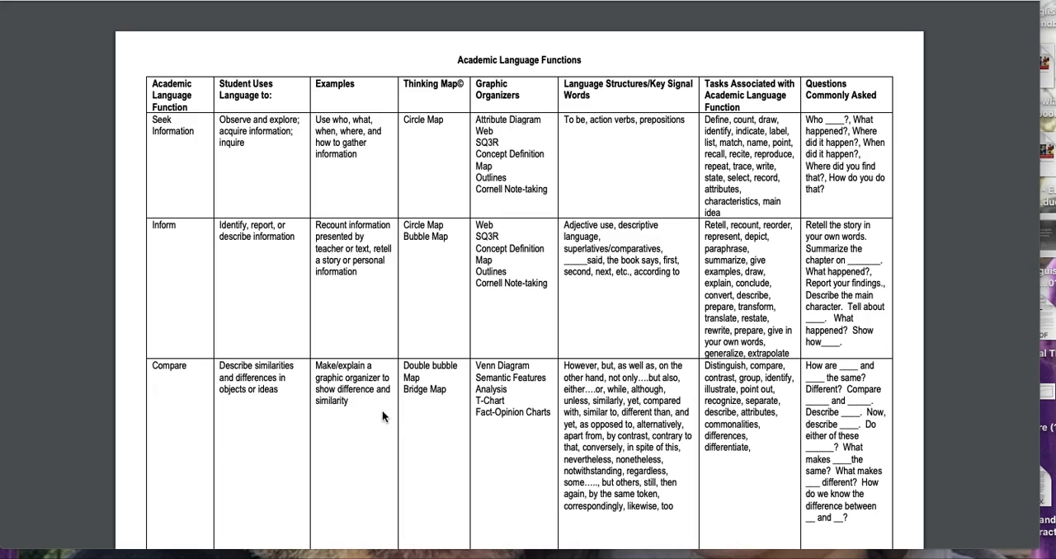
mouse_move(403, 372)
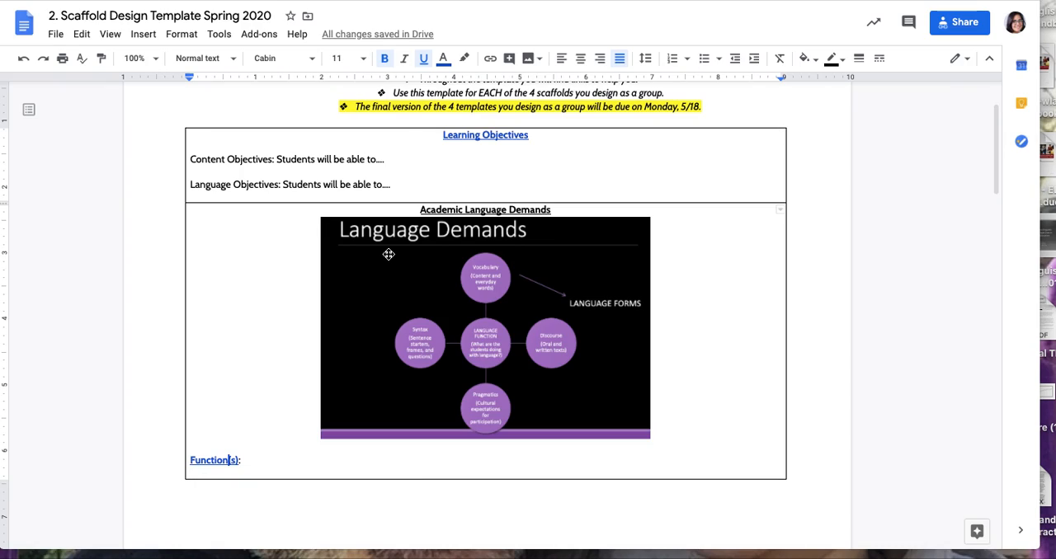
scroll(down, 3)
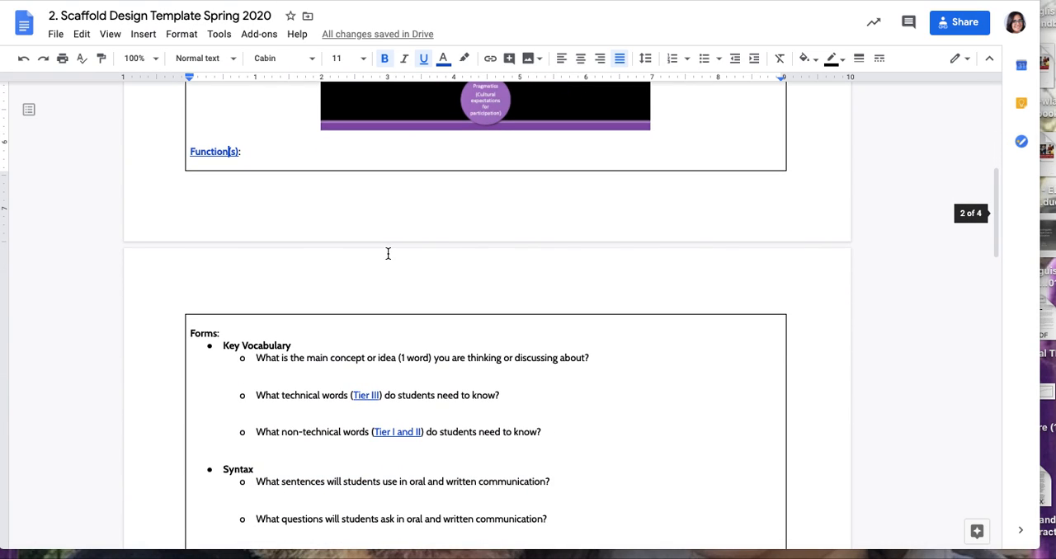
scroll(down, 3)
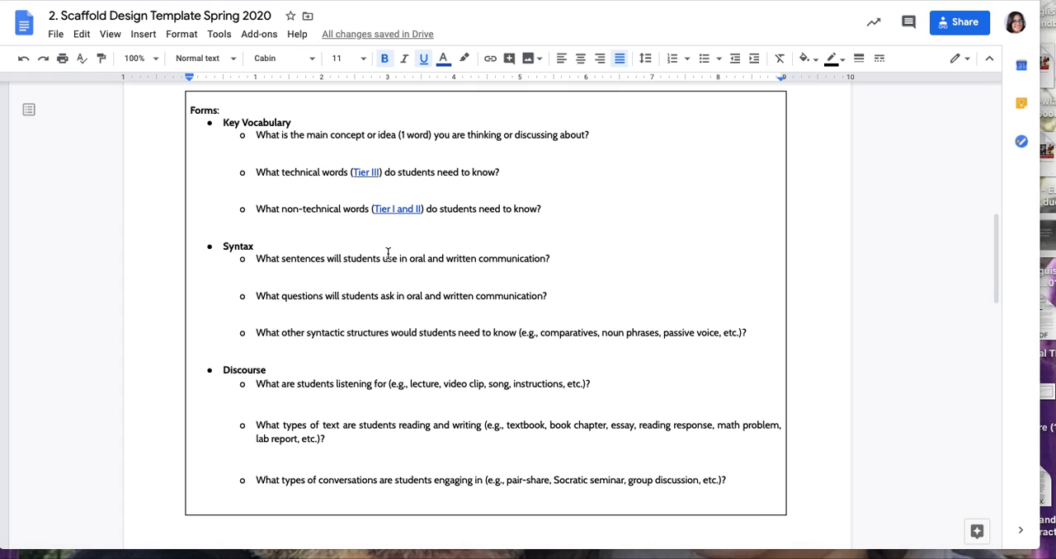
mouse_move(299, 215)
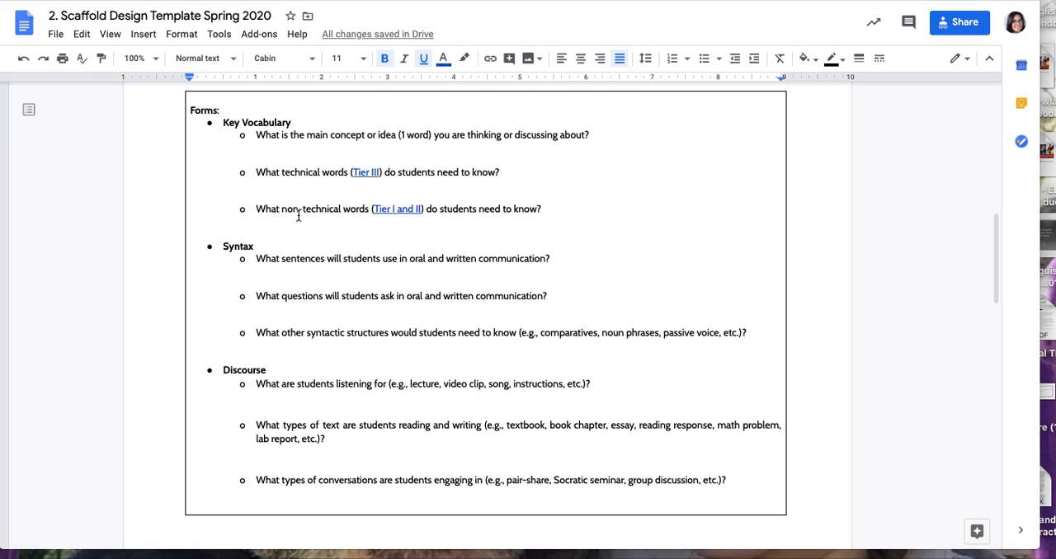
mouse_move(346, 139)
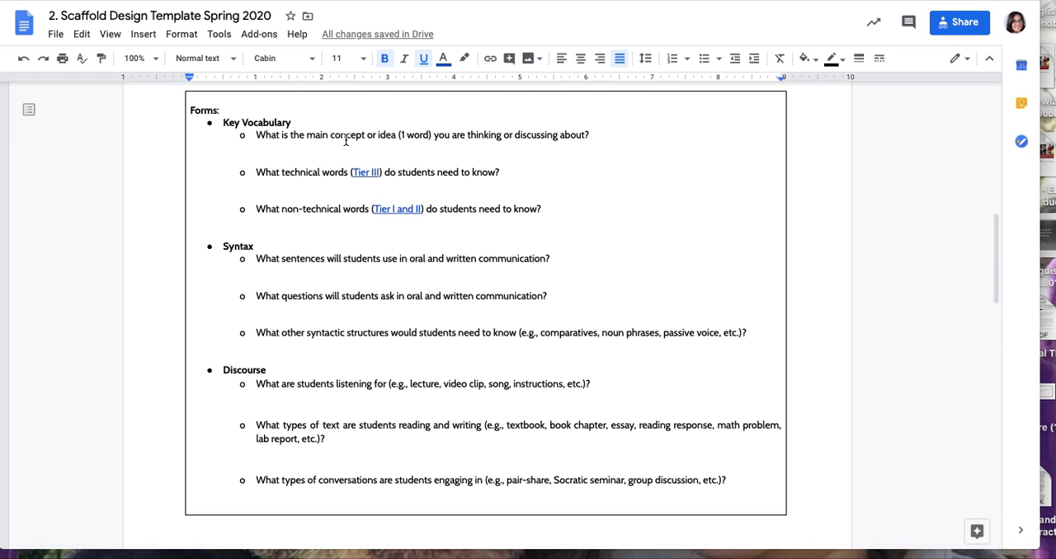
mouse_move(306, 190)
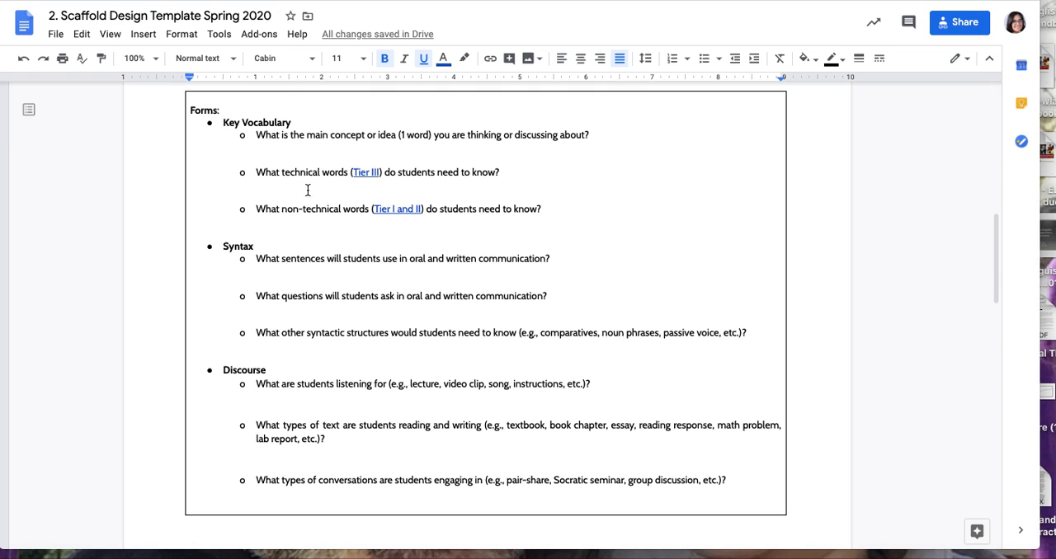
mouse_move(370, 193)
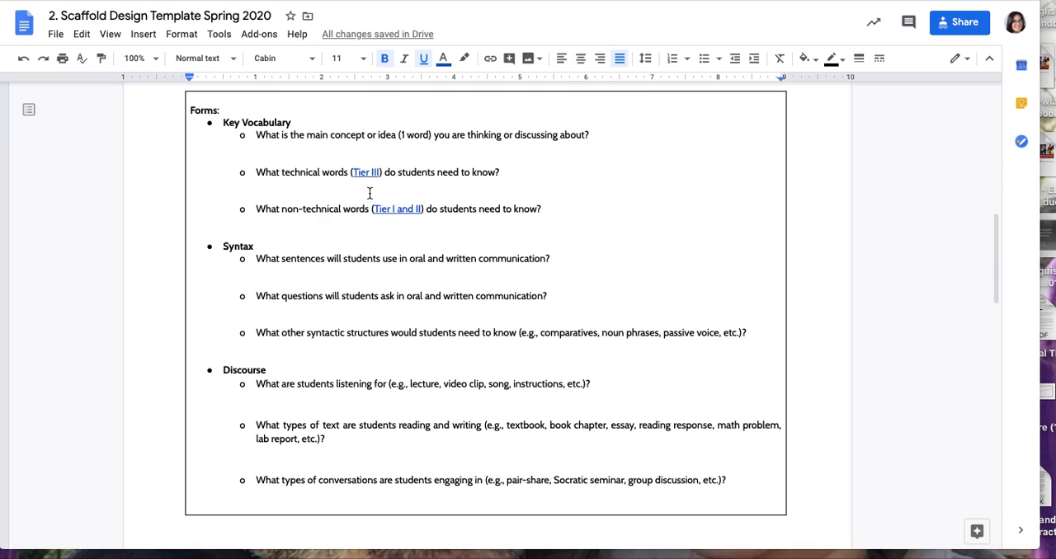
mouse_move(361, 192)
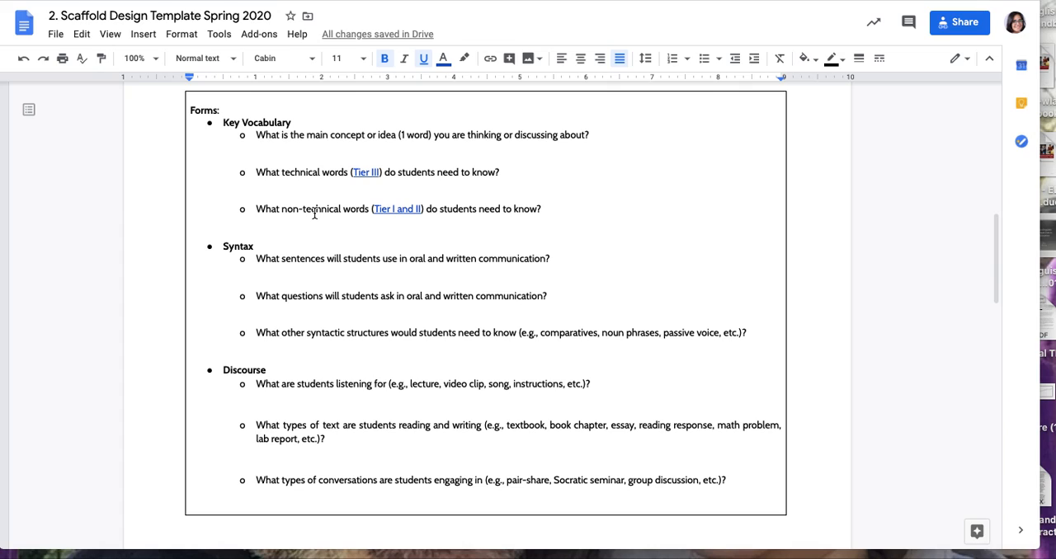
mouse_move(336, 217)
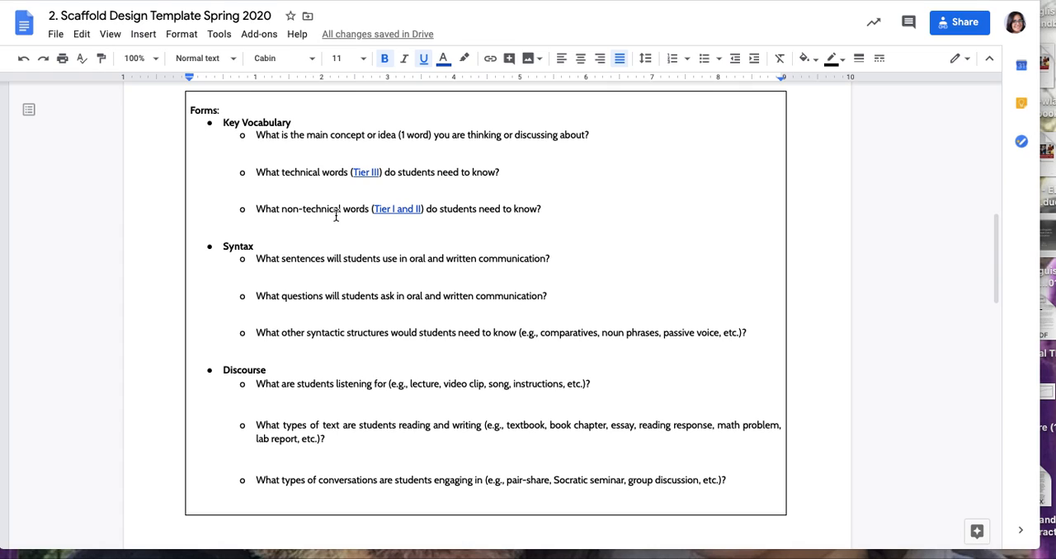
mouse_move(354, 168)
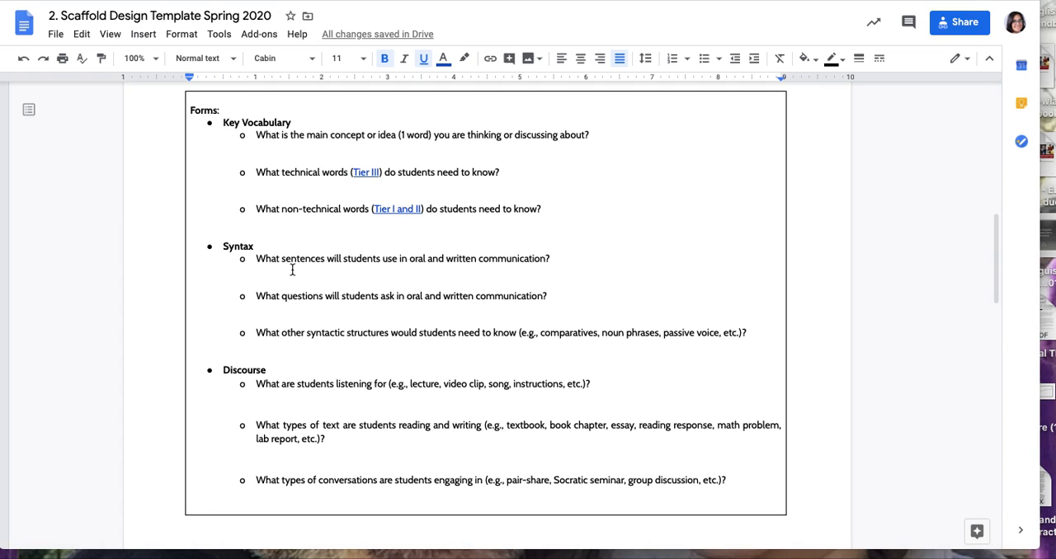
mouse_move(324, 320)
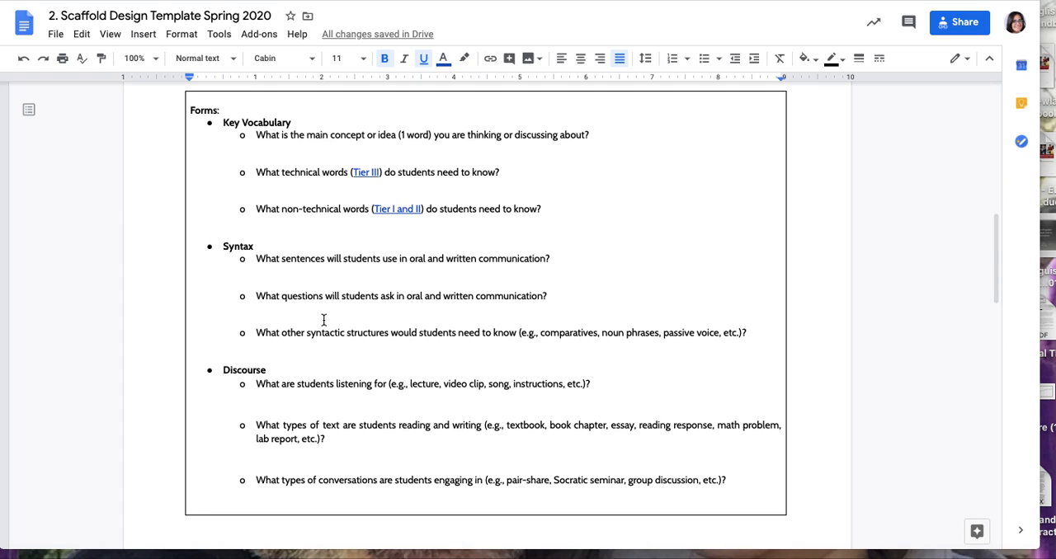
mouse_move(387, 345)
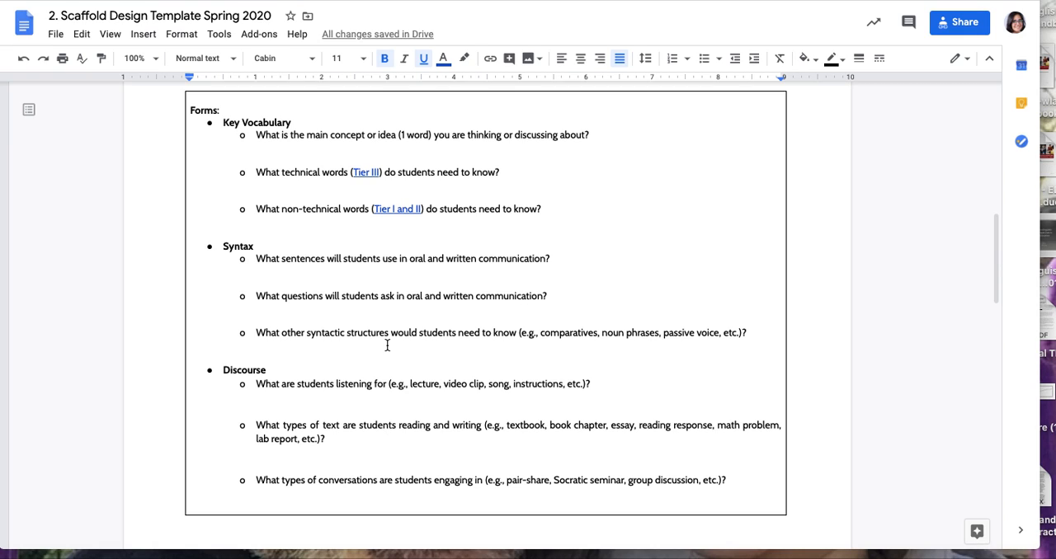
scroll(down, 3)
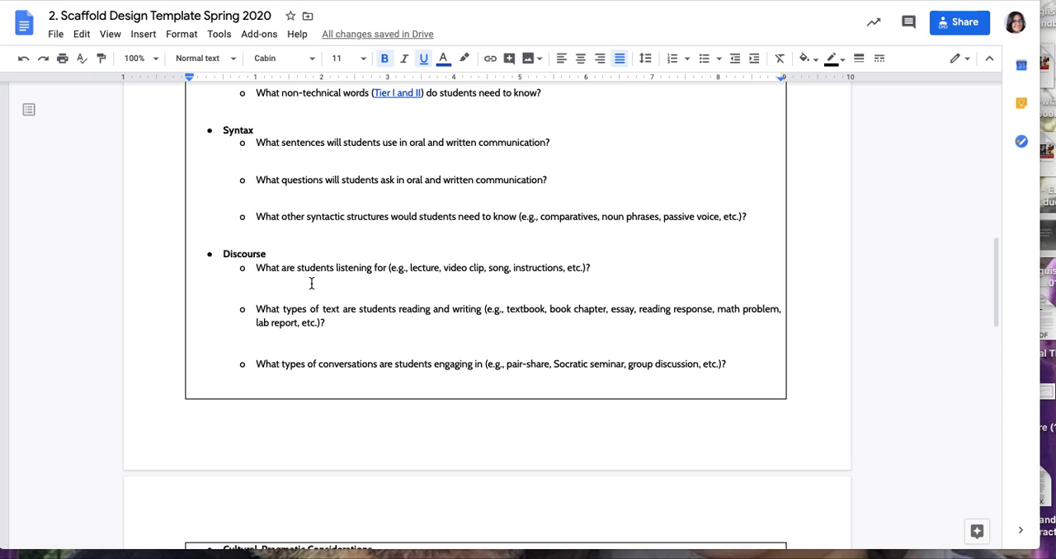
mouse_move(404, 322)
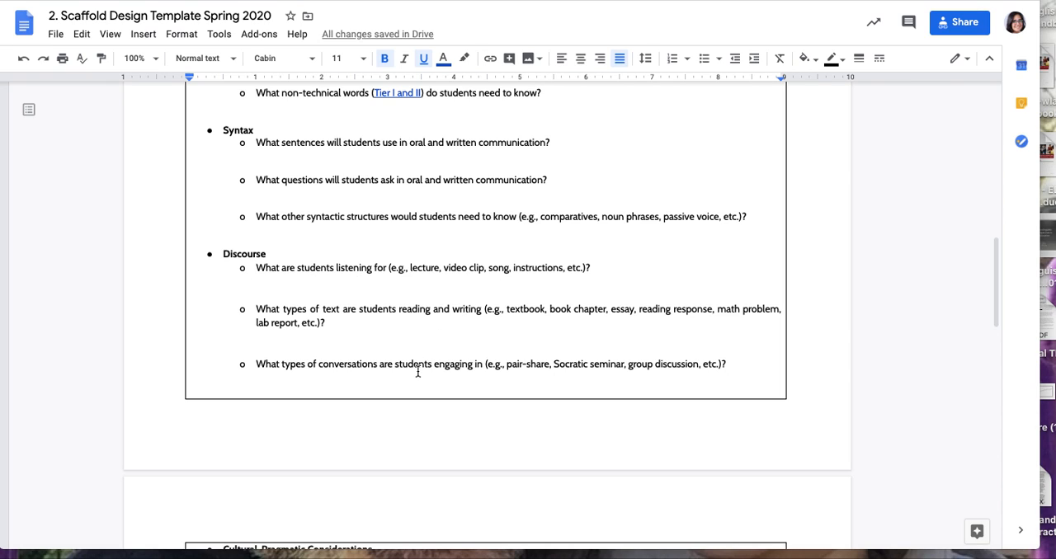
scroll(down, 3)
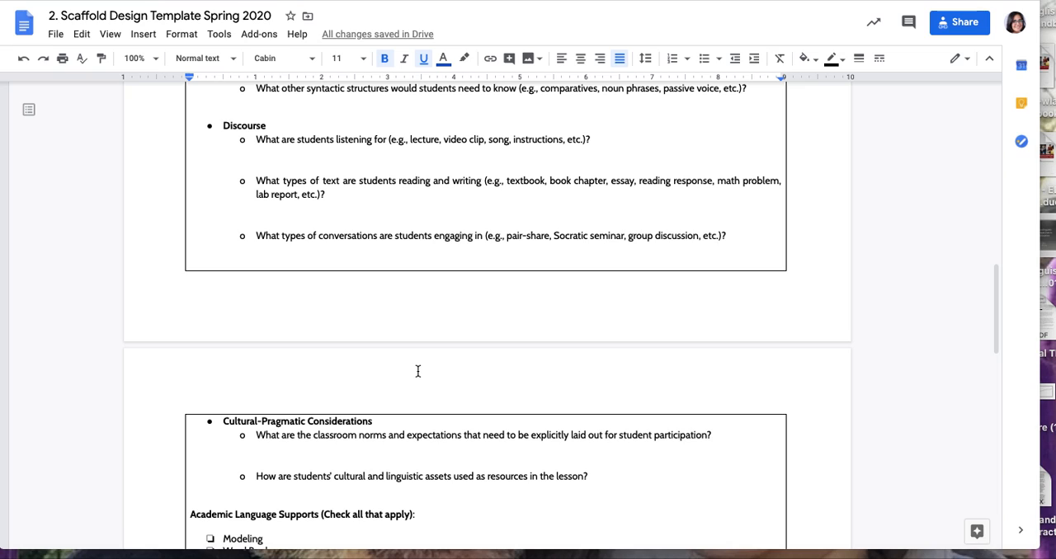
scroll(down, 3)
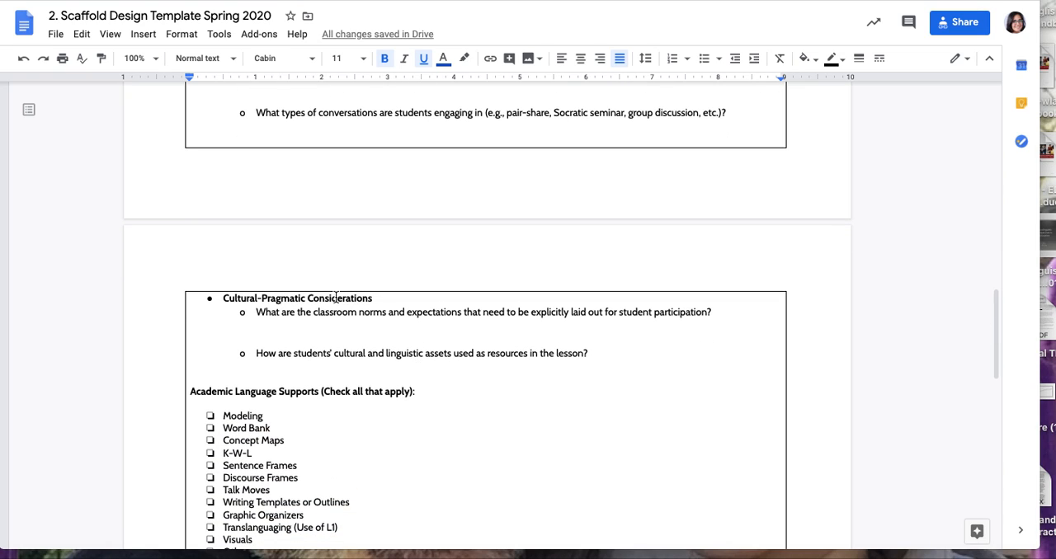
mouse_move(330, 347)
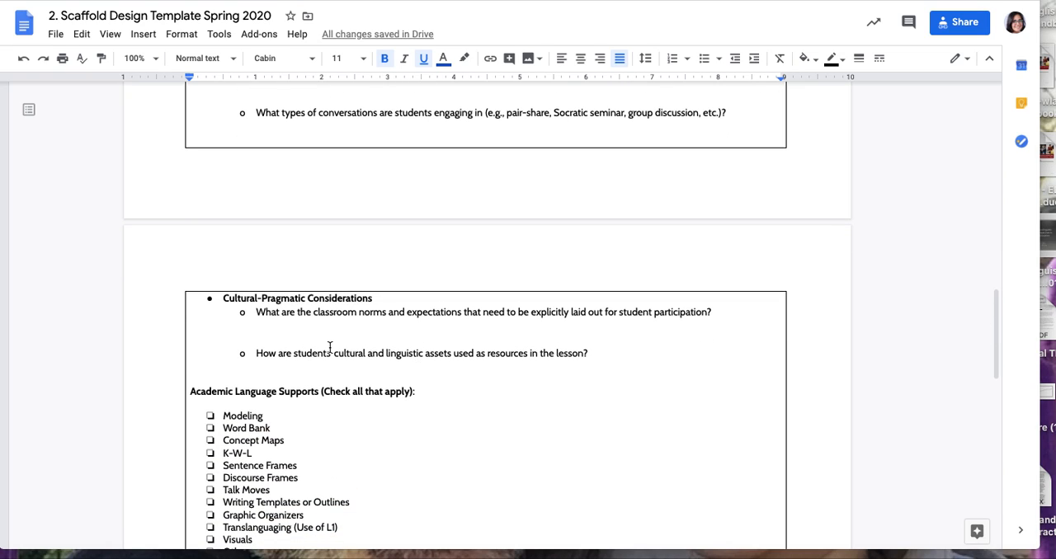
scroll(up, 3)
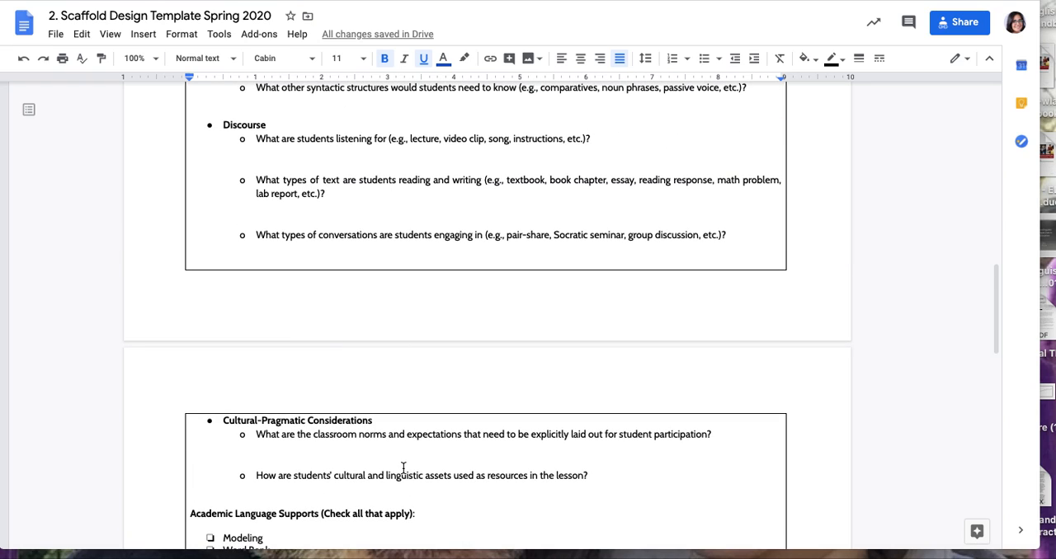
scroll(down, 3)
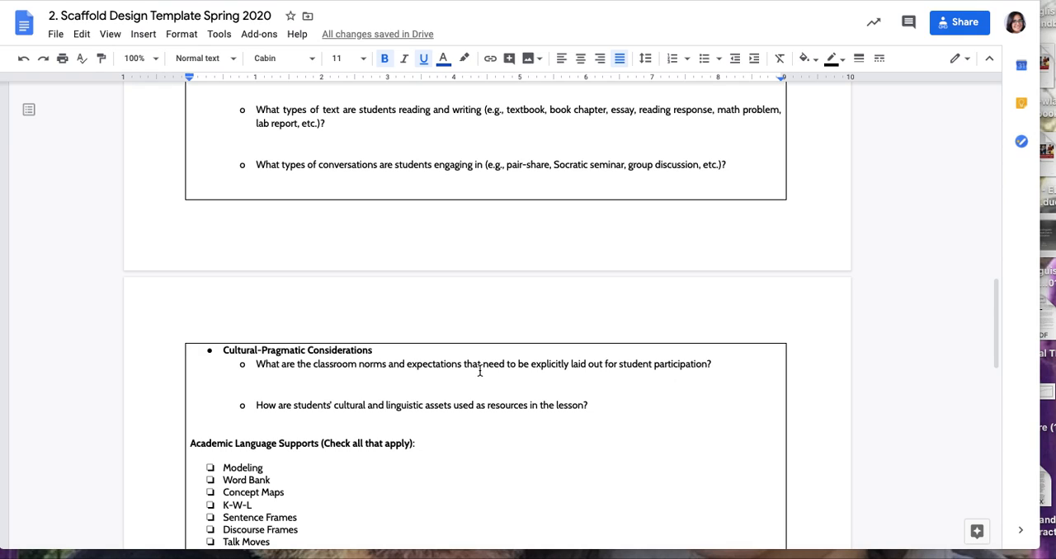
mouse_move(316, 414)
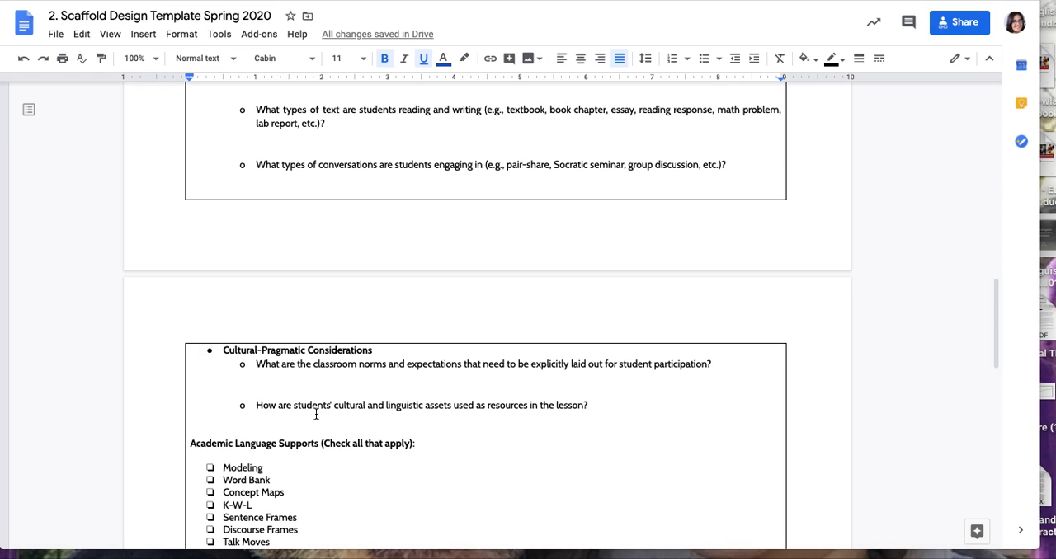
mouse_move(281, 419)
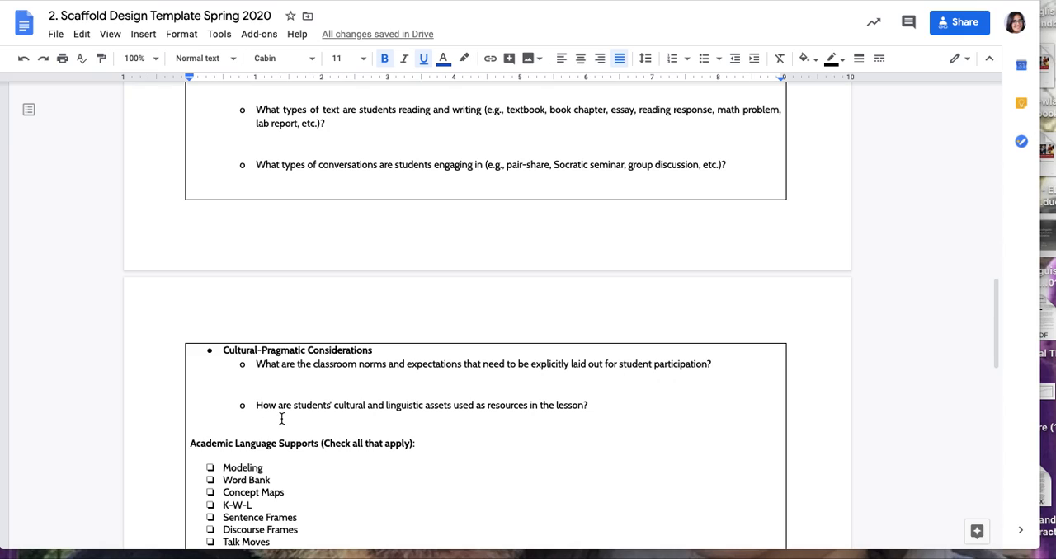
mouse_move(427, 420)
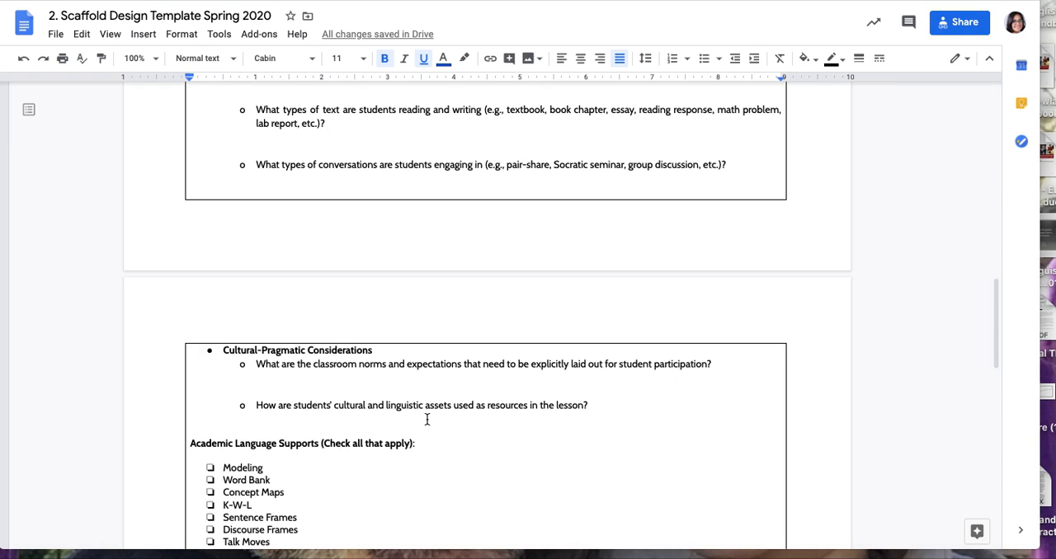
mouse_move(556, 441)
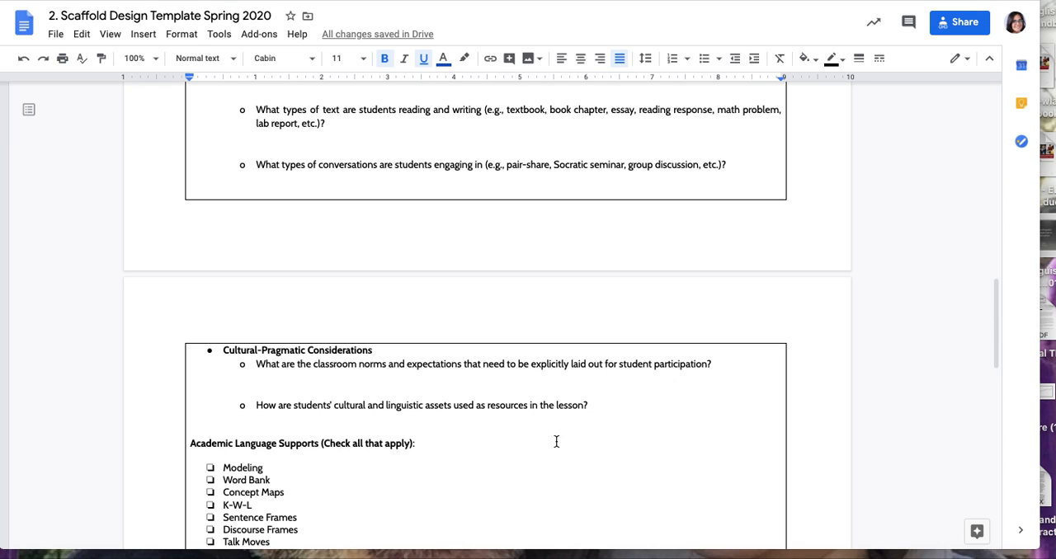
scroll(down, 3)
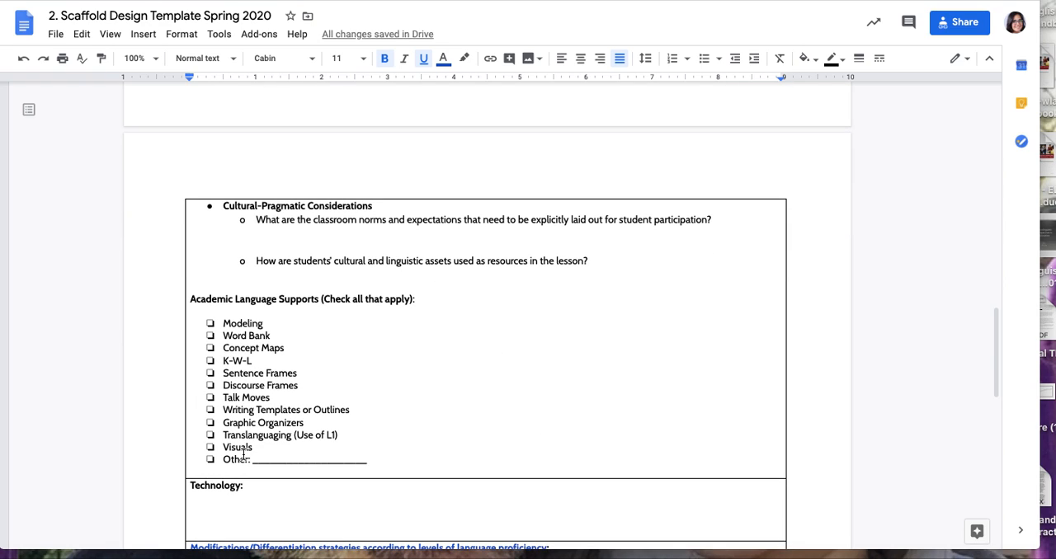
mouse_move(209, 396)
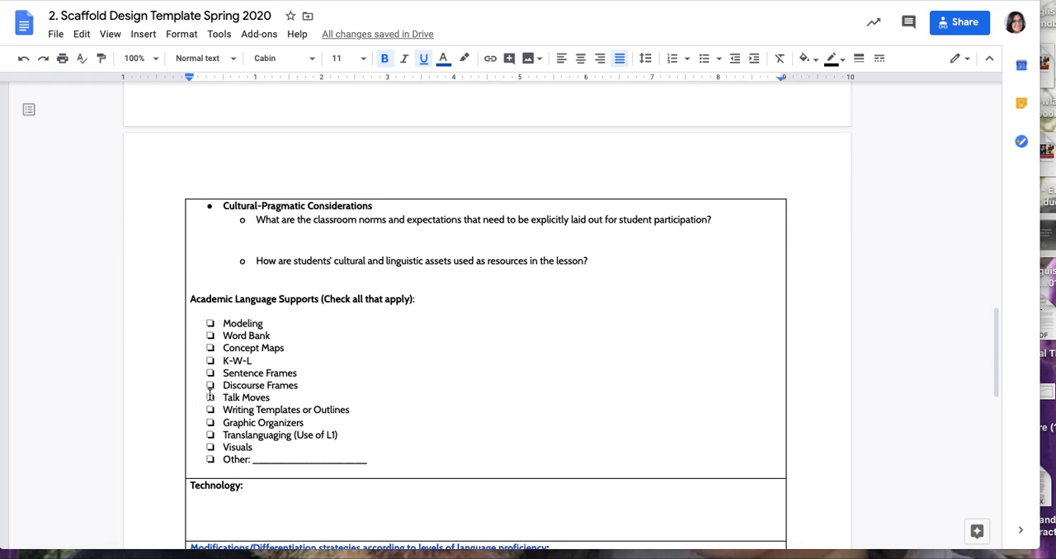
mouse_move(207, 337)
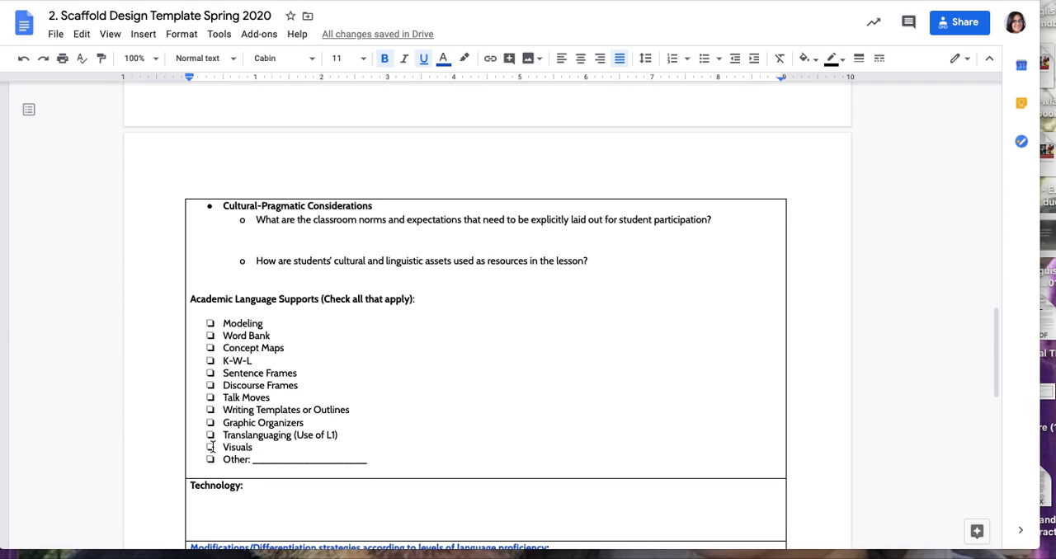
scroll(down, 3)
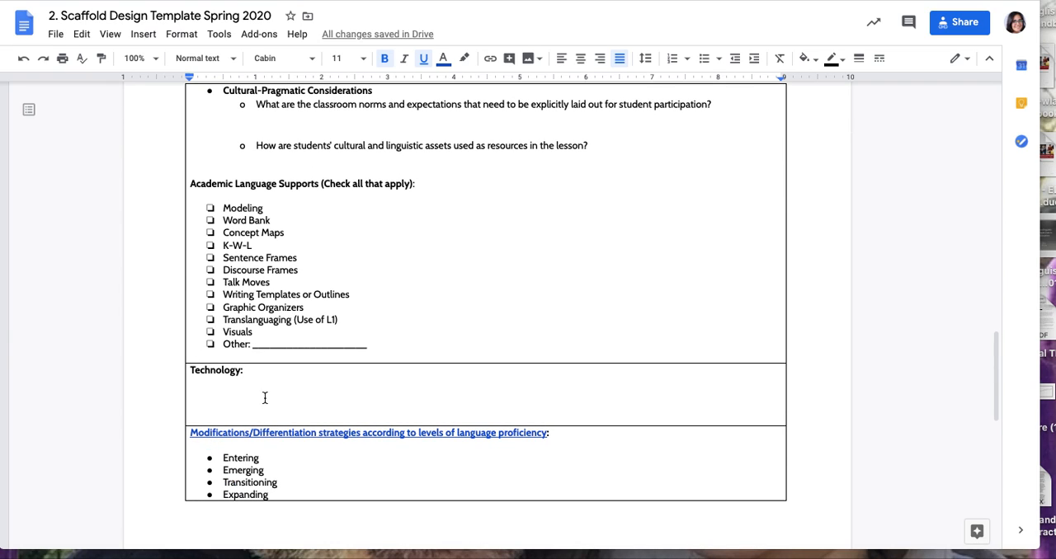
mouse_move(272, 389)
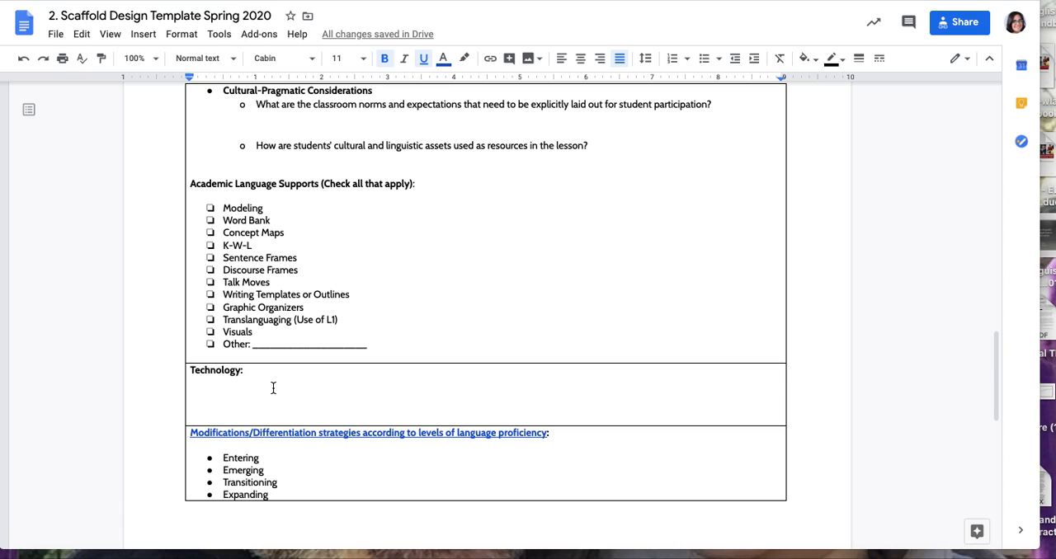
scroll(down, 3)
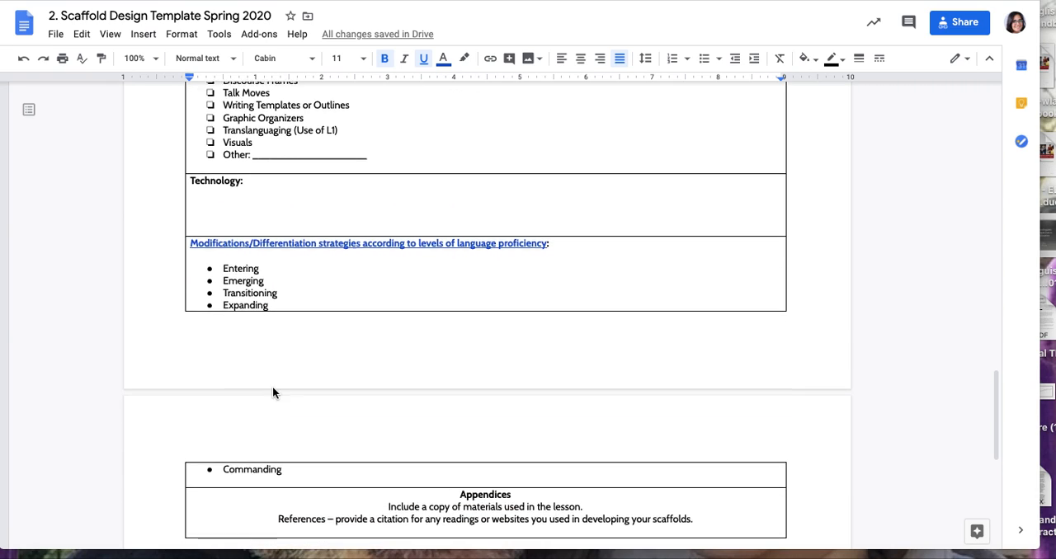
Step: Open the WIDA 'Understanding What Students Can Do' page from the Modifications/Differentiation heading
scroll(down, 3)
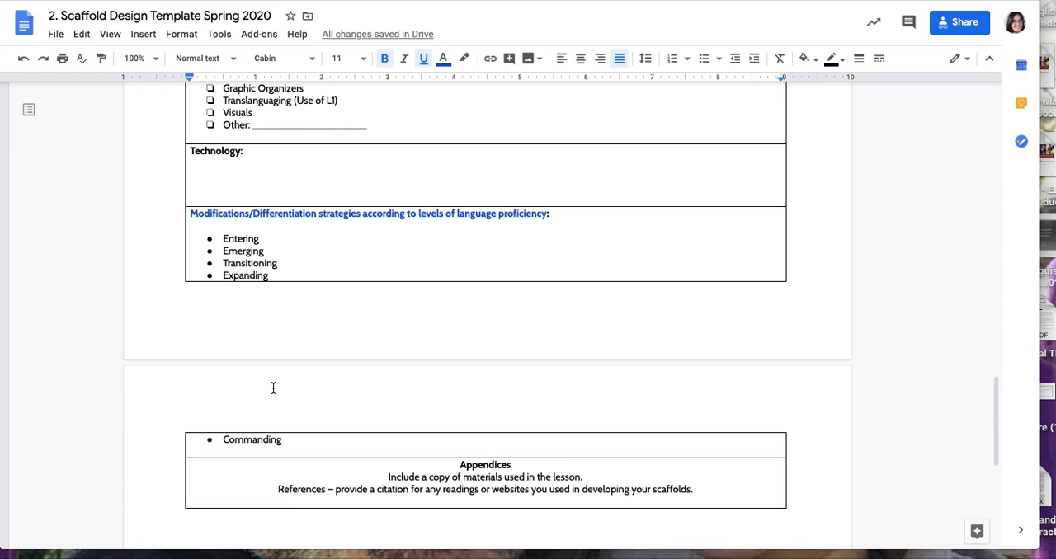
mouse_move(232, 245)
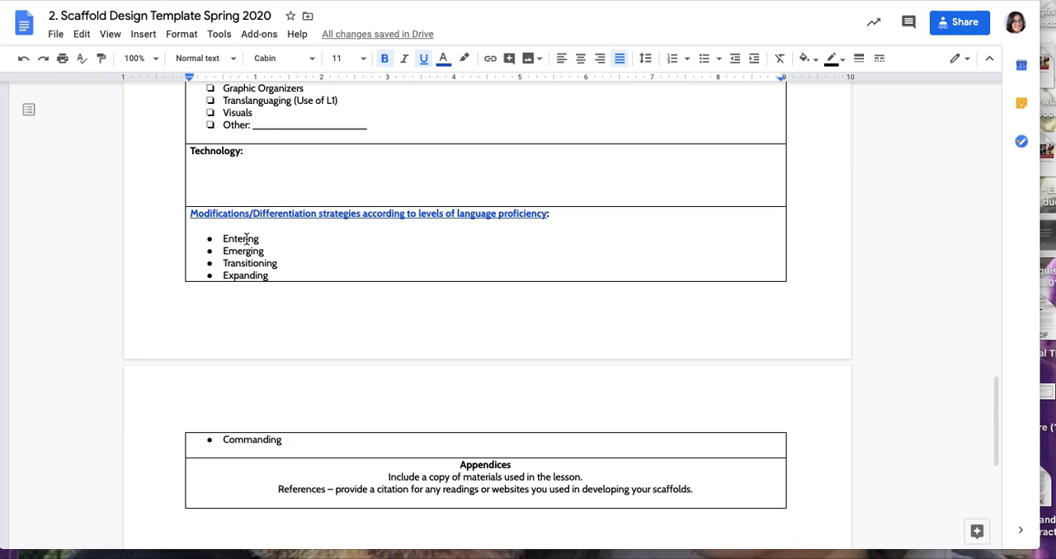
mouse_move(275, 445)
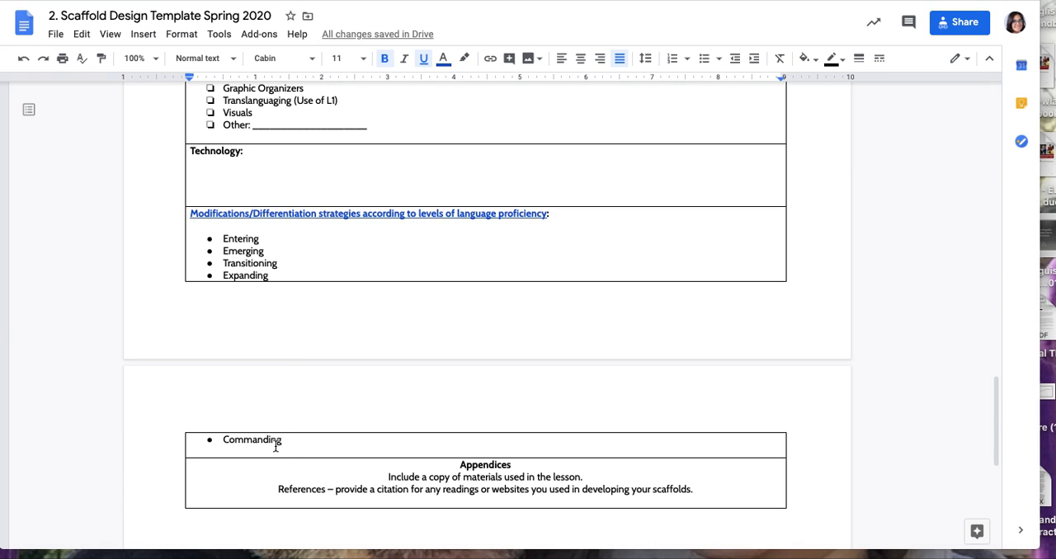
mouse_move(369, 213)
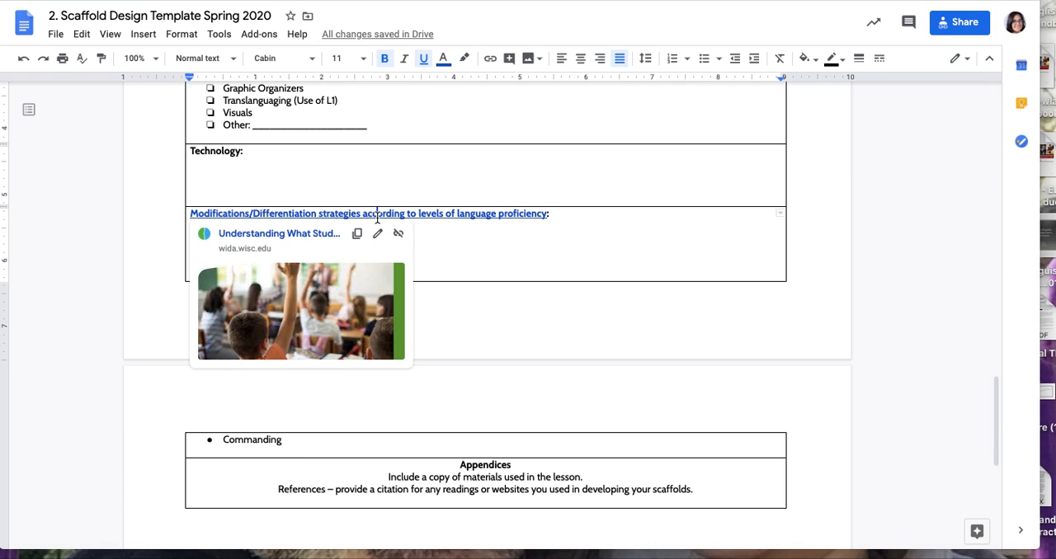
click(279, 233)
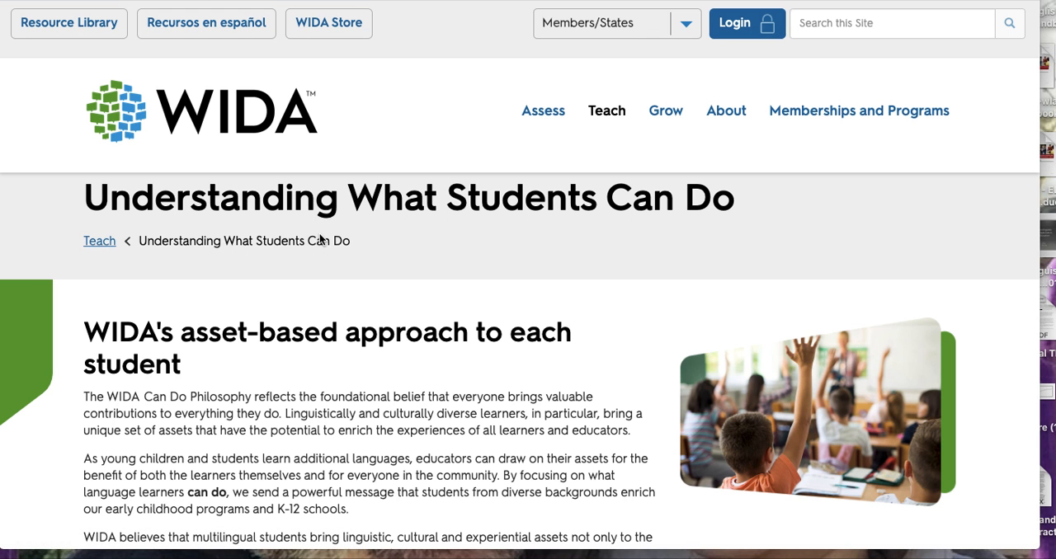
Step: Scroll the WIDA page and go to Can Do Descriptors
scroll(down, 3)
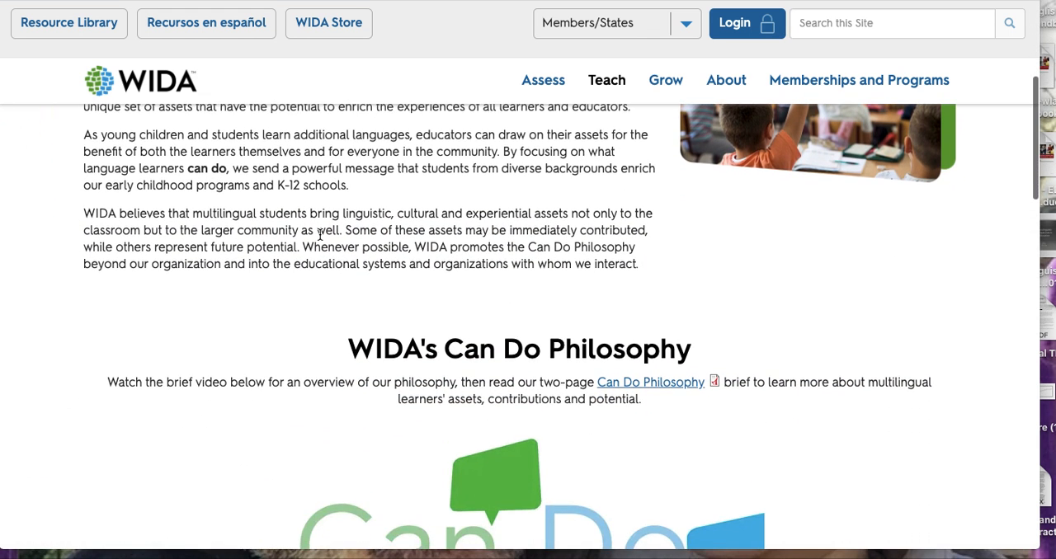
scroll(down, 3)
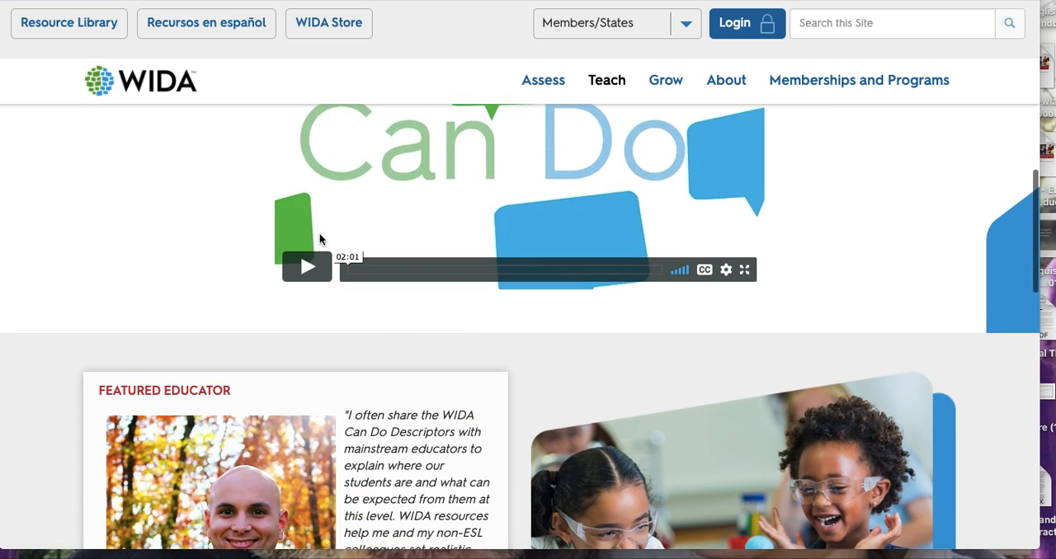
scroll(down, 3)
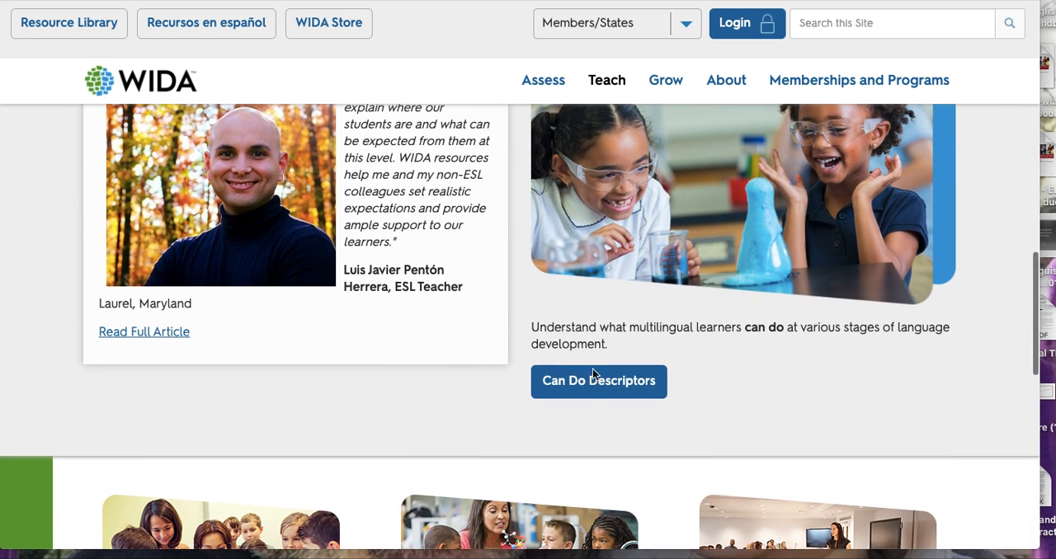
click(598, 381)
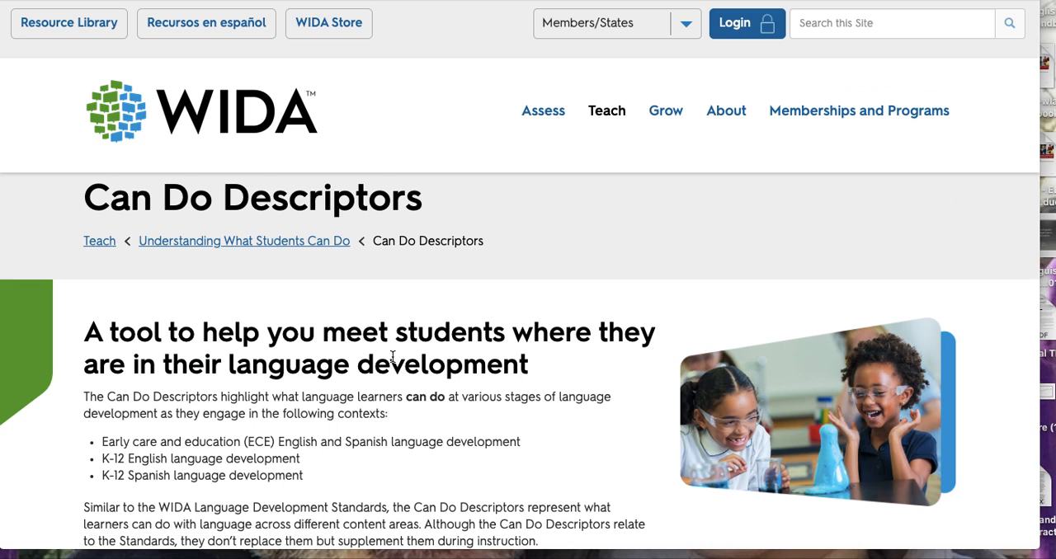
Step: Download and open the K-12 Key Uses Grade 9-12 Name Chart
scroll(down, 3)
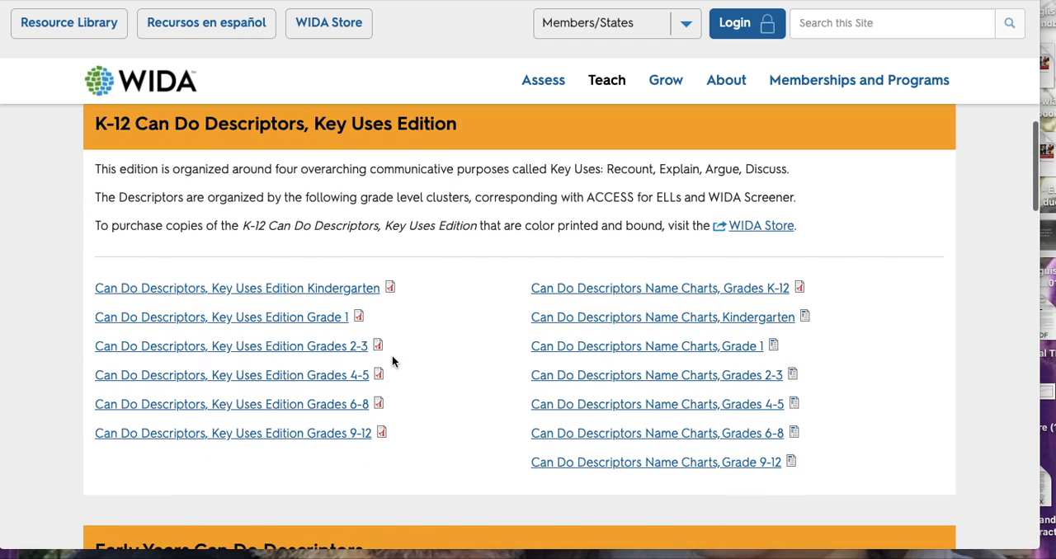
click(656, 462)
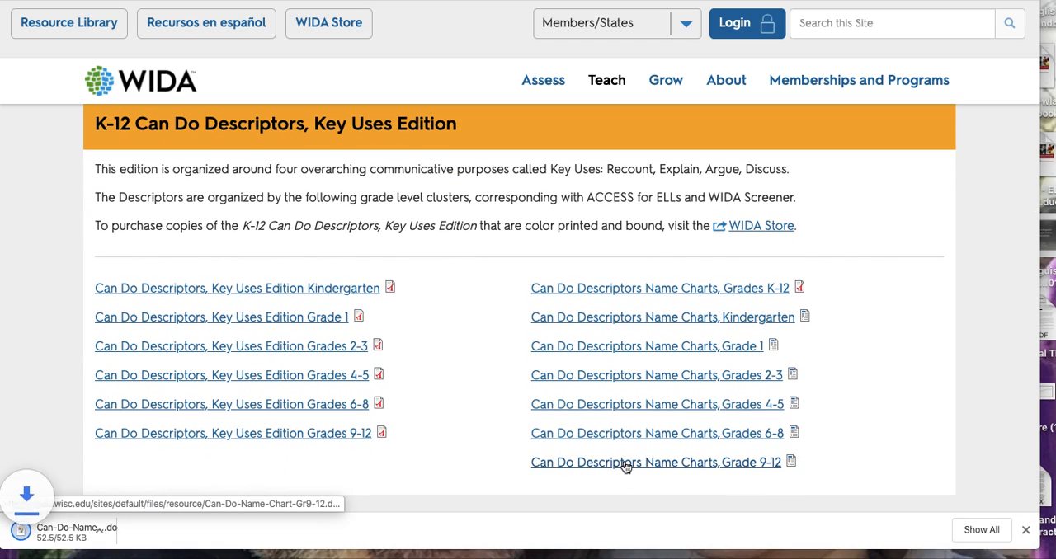
click(655, 462)
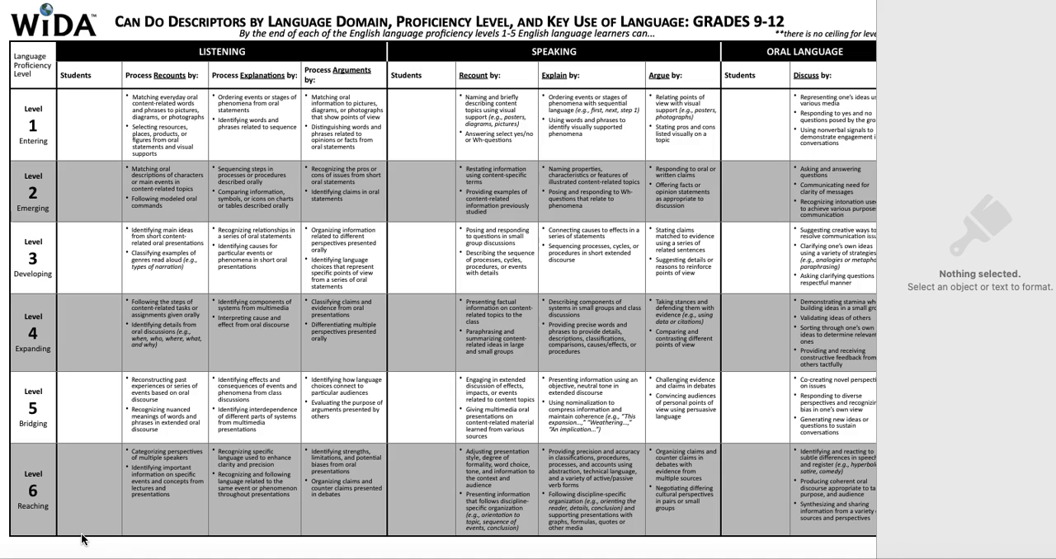
mouse_move(136, 112)
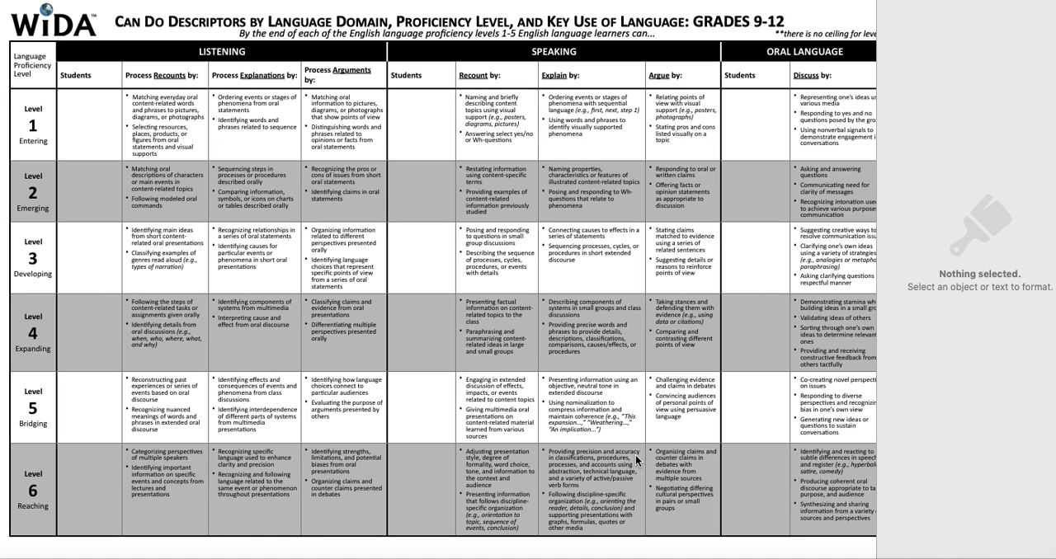
mouse_move(149, 113)
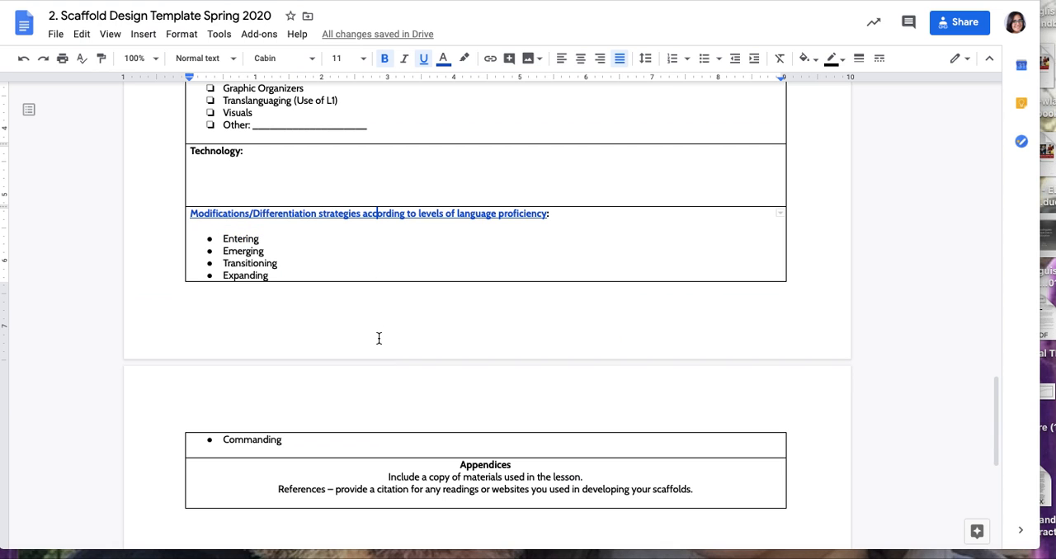
mouse_move(379, 339)
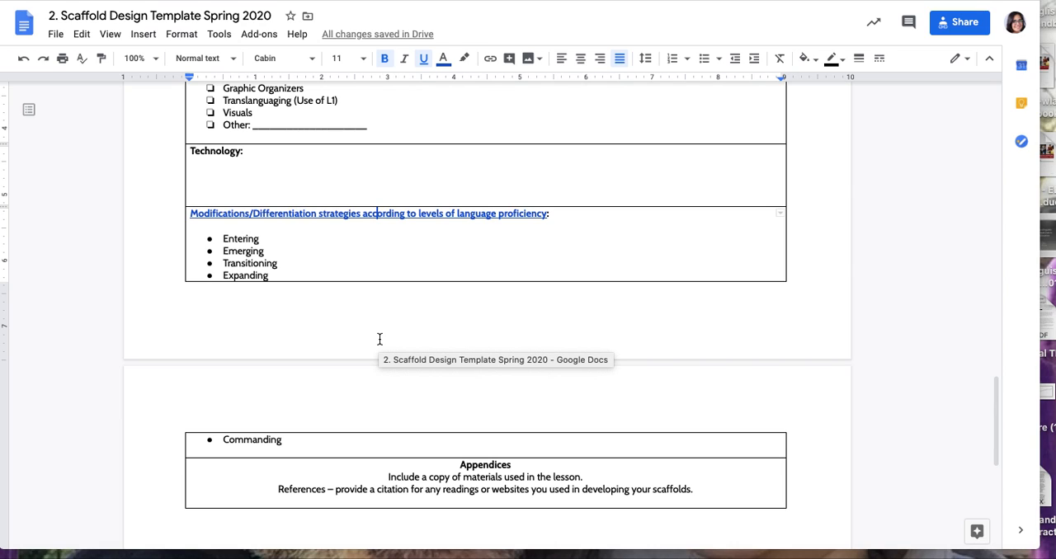
mouse_move(477, 517)
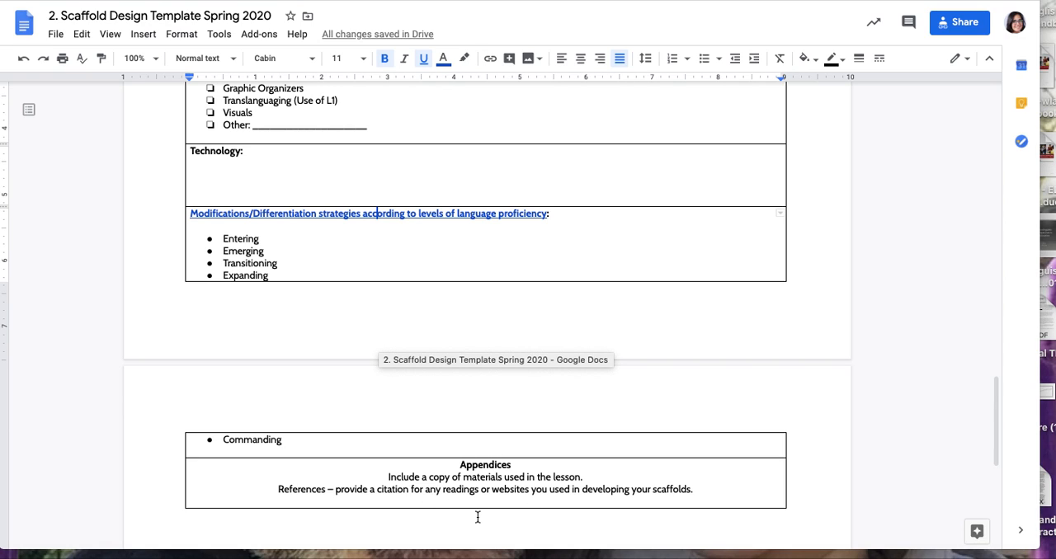
scroll(down, 3)
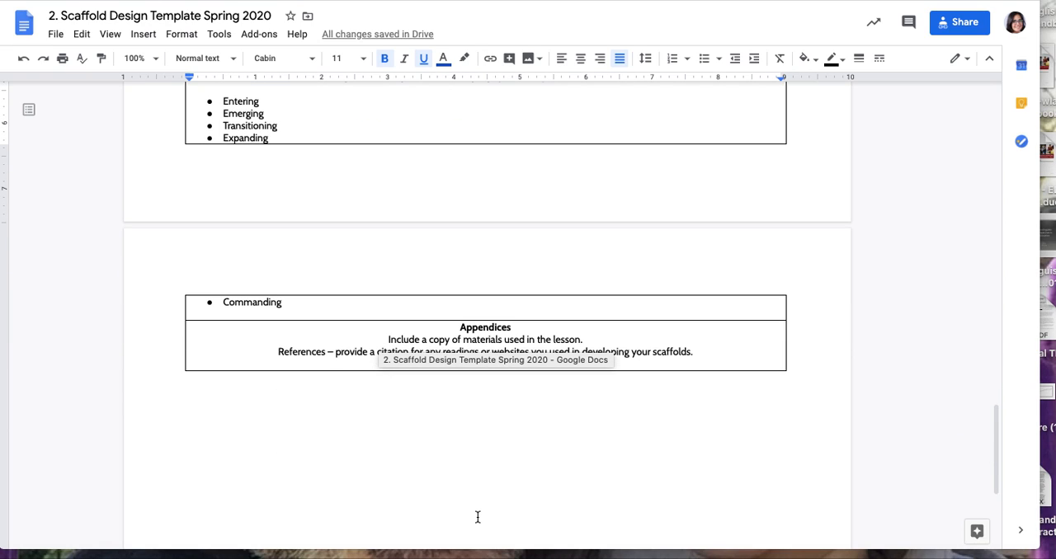